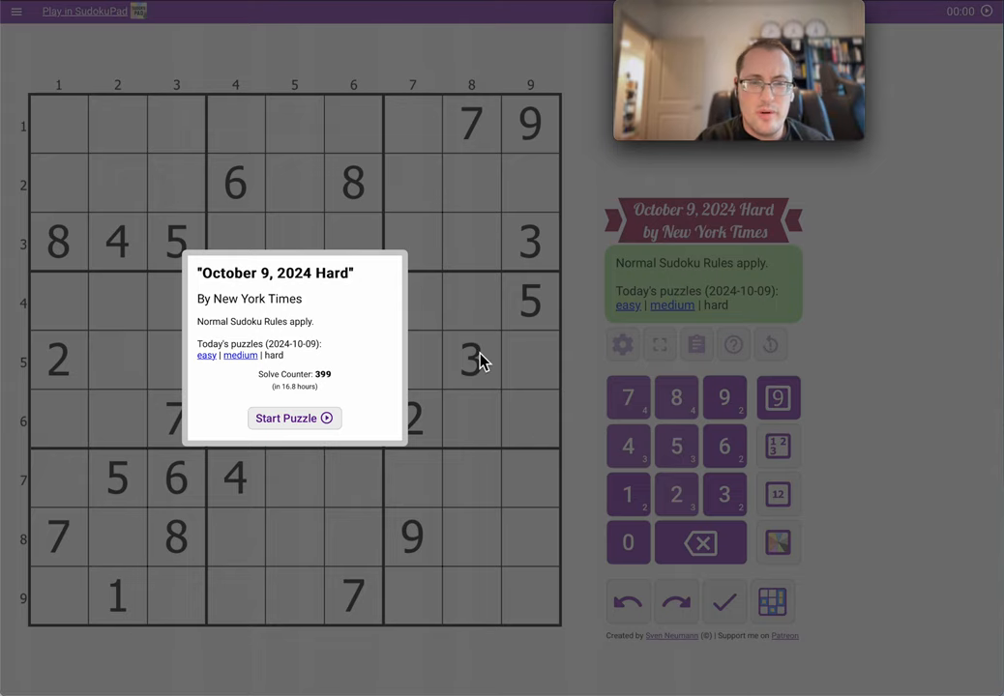
mouse_move(368, 309)
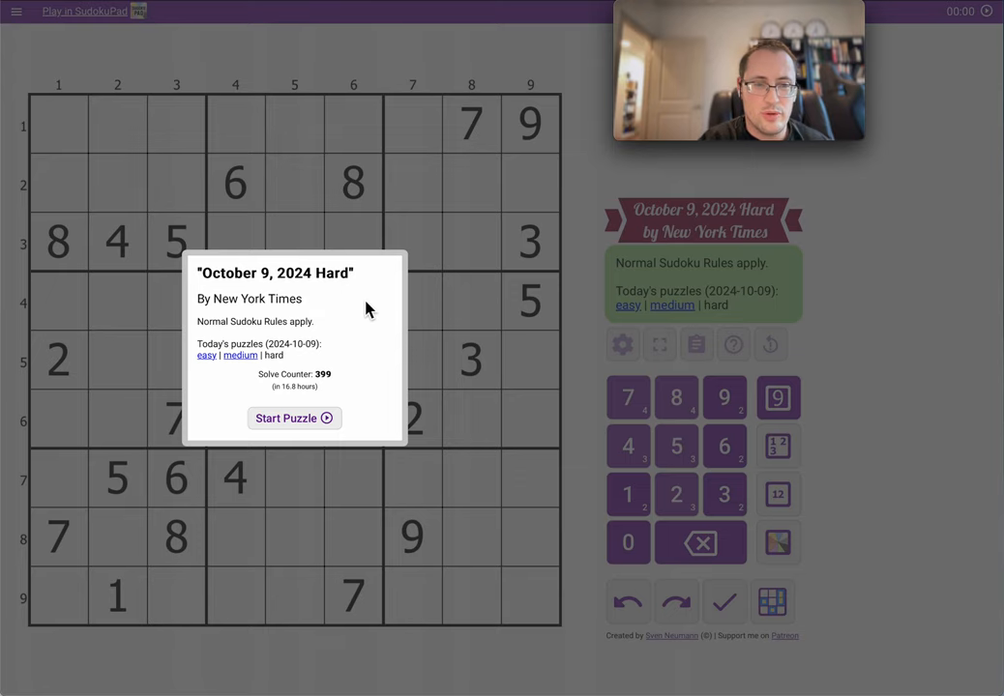
Start the October 9, 2024 Hard puzzle from the intro dialog.
left_click(294, 418)
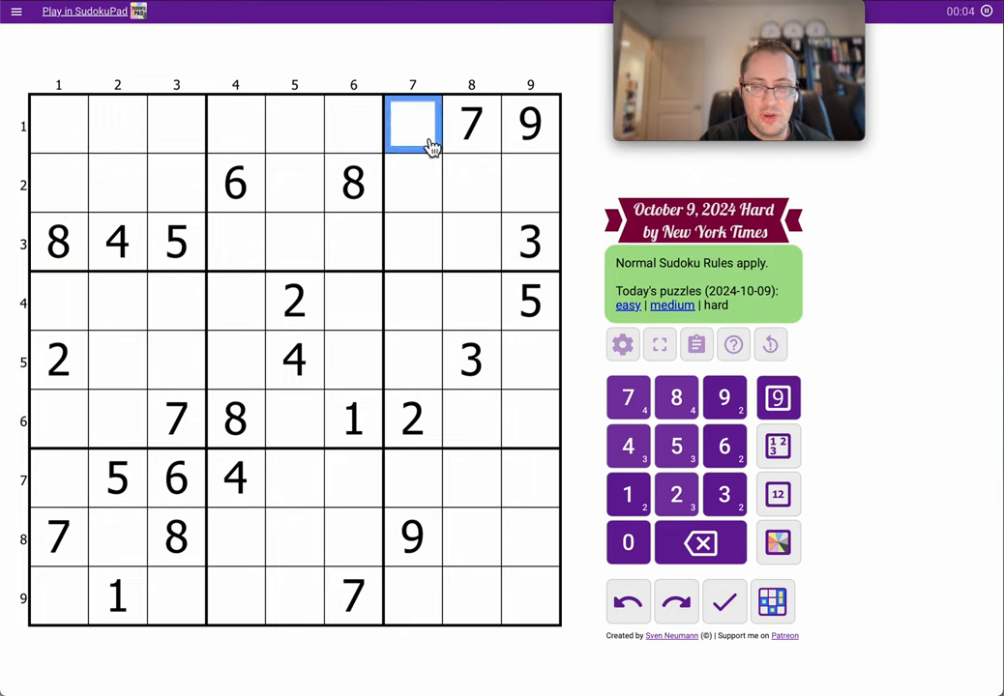
Place 8 in r1c7 and 5 in r6c1, and corner-mark candidate 8s, 5s and 7s.
left_click(675, 398)
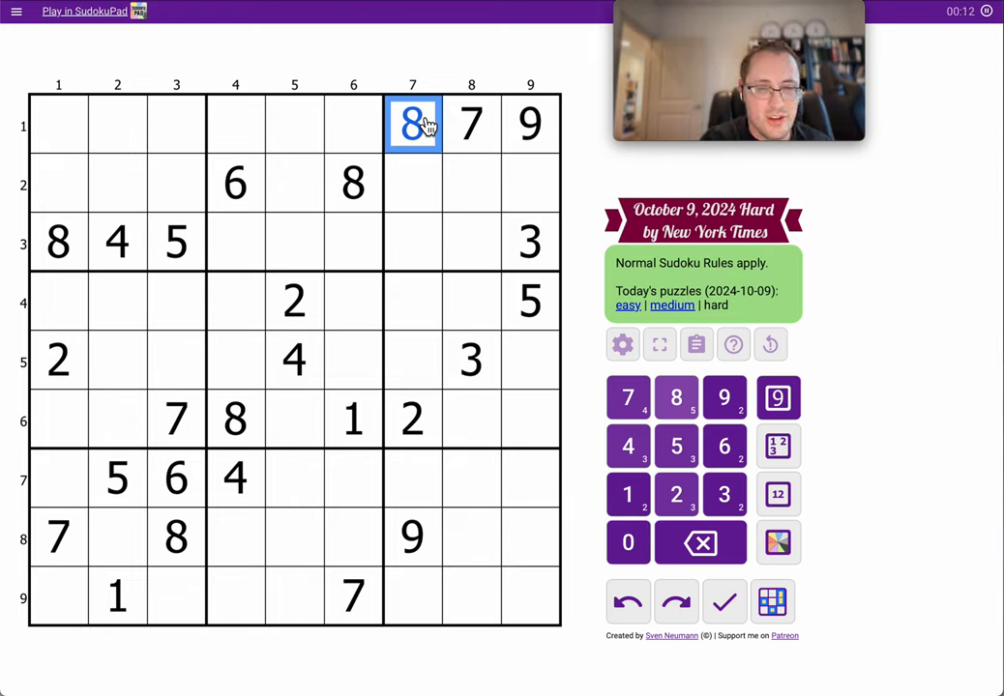
mouse_move(83, 390)
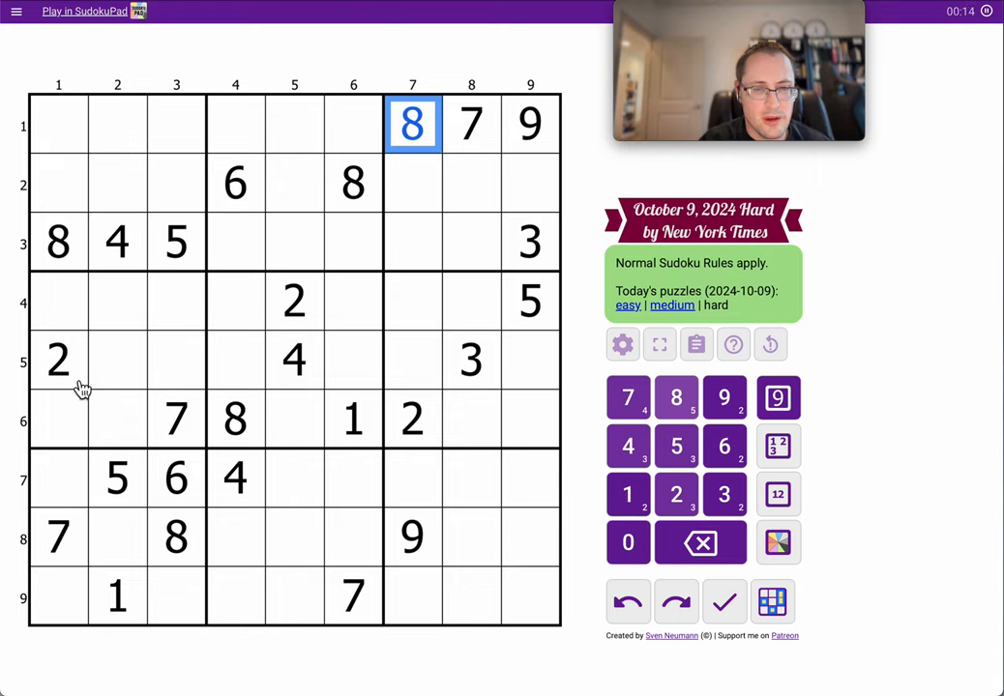
left_click(412, 419)
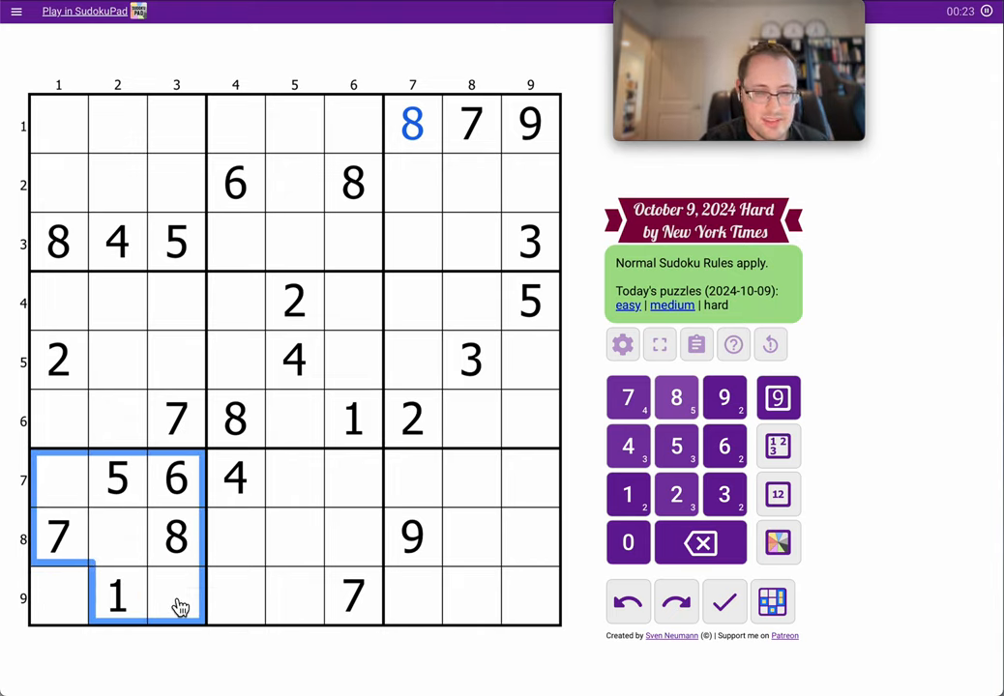
left_click(58, 597)
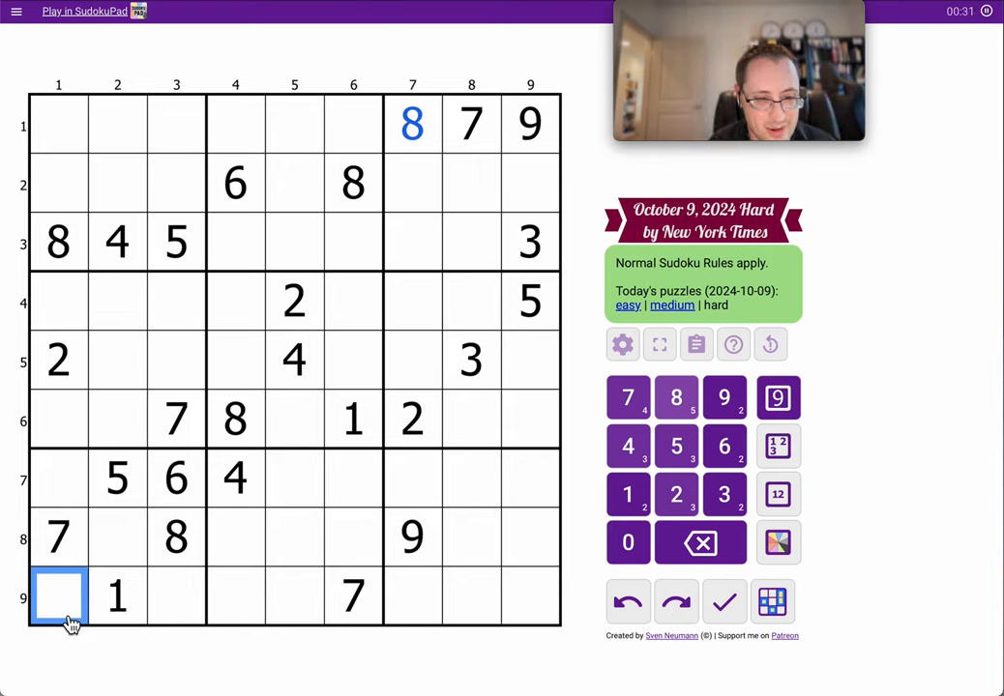
left_click(412, 478)
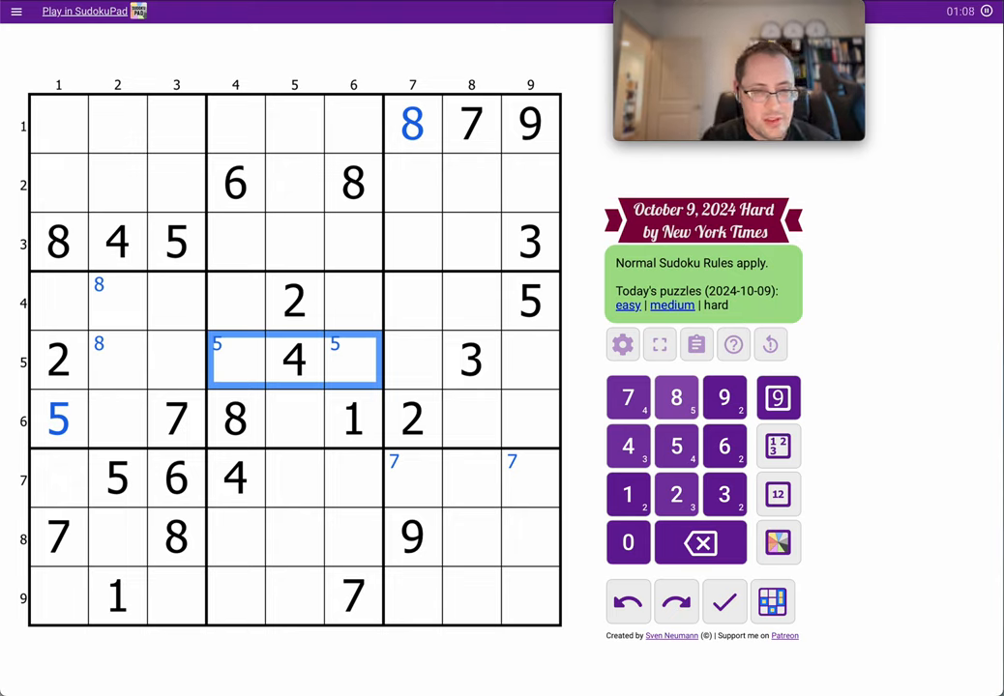
mouse_move(84, 153)
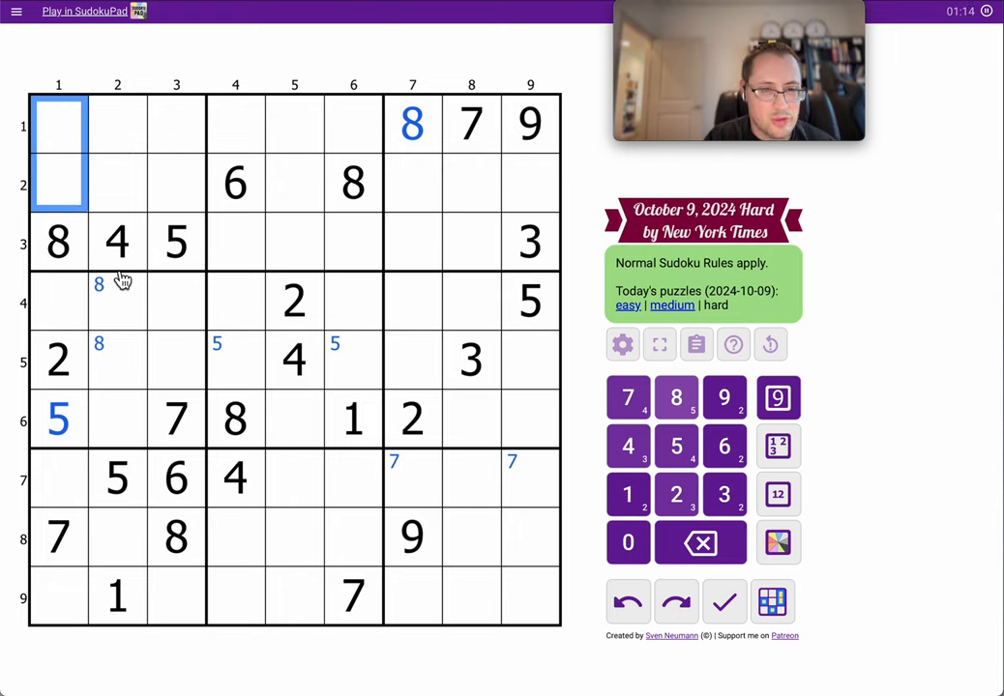
Place 4 in r4c3 and r9c1, and corner-mark 4 in r6c8–9 and r8c8–9.
left_click(117, 242)
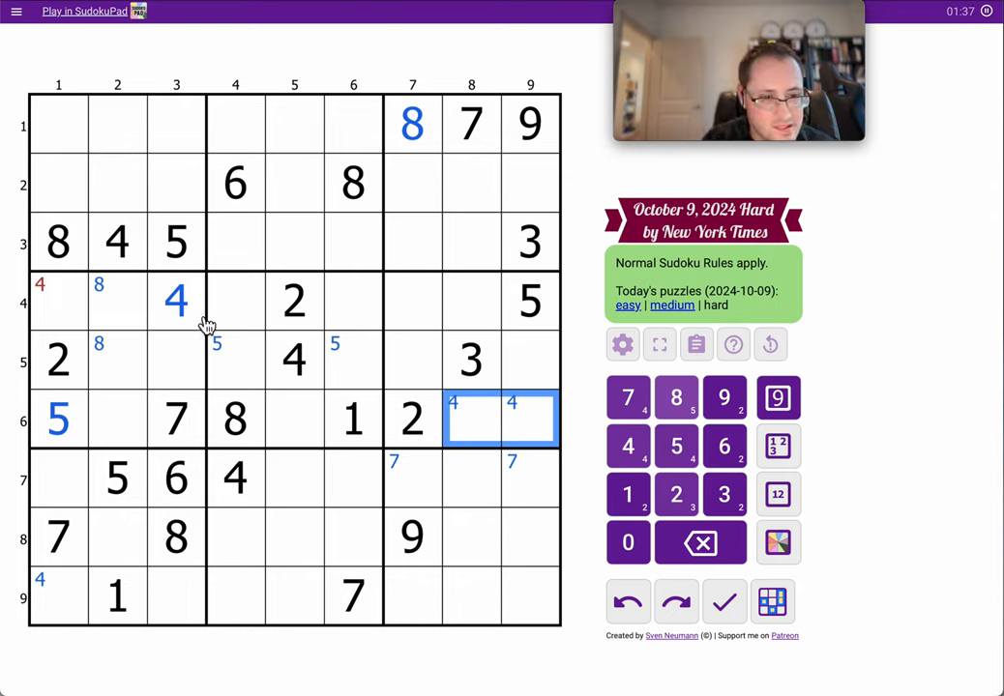
left_click(58, 301)
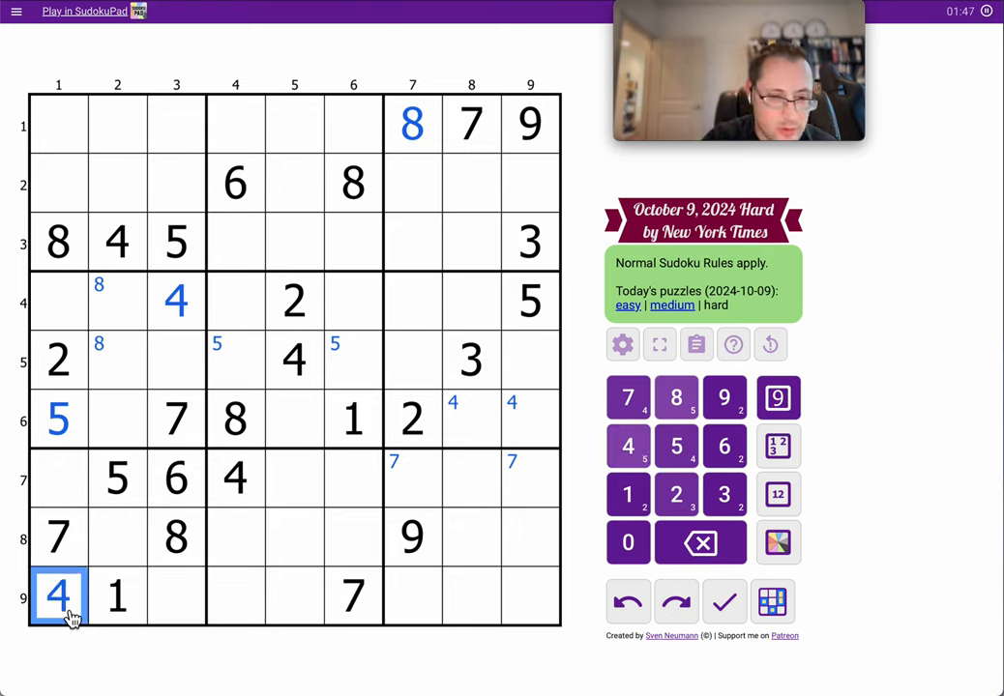
left_click(471, 537)
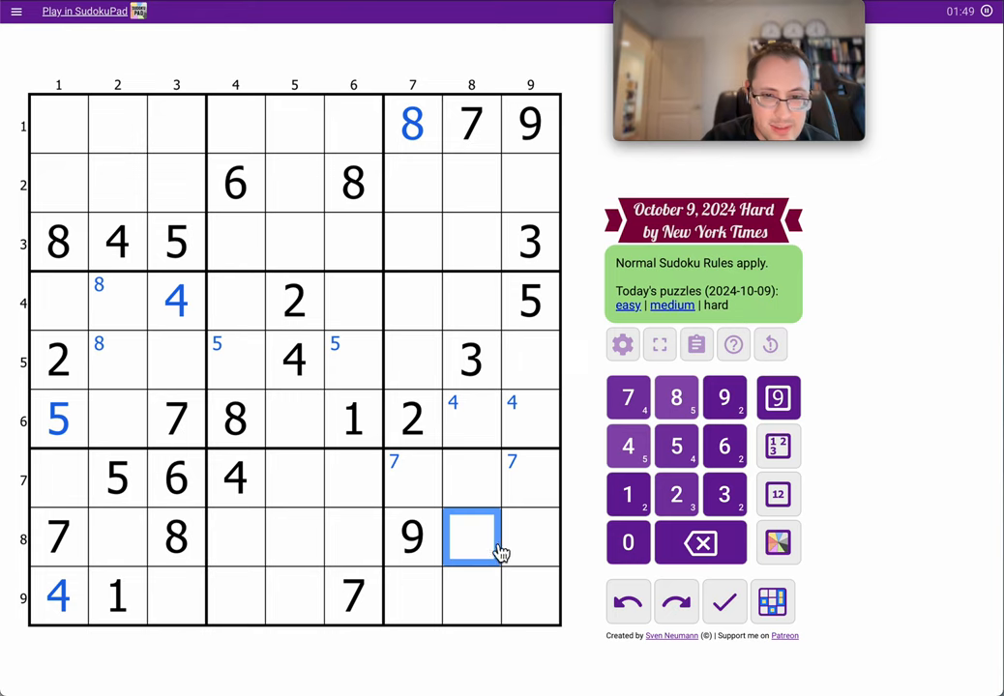
left_click(627, 446)
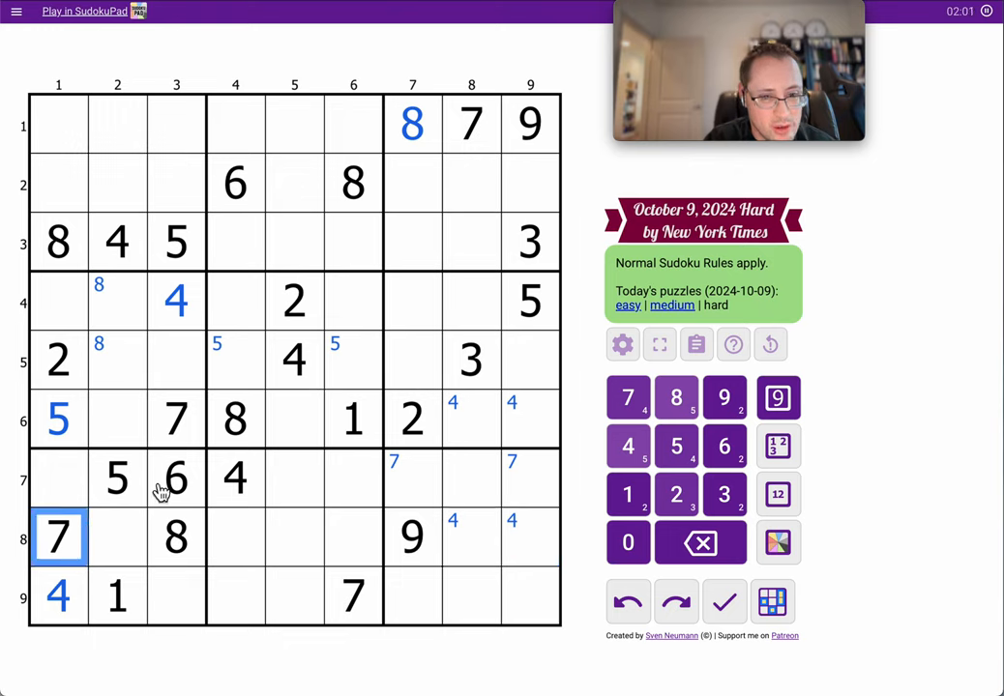
Enter 7 in r2c2 and 4 in r1c6, mark 7s in r3c4–5, and clear 4s from r2c8–9.
left_click(117, 184)
type("7")
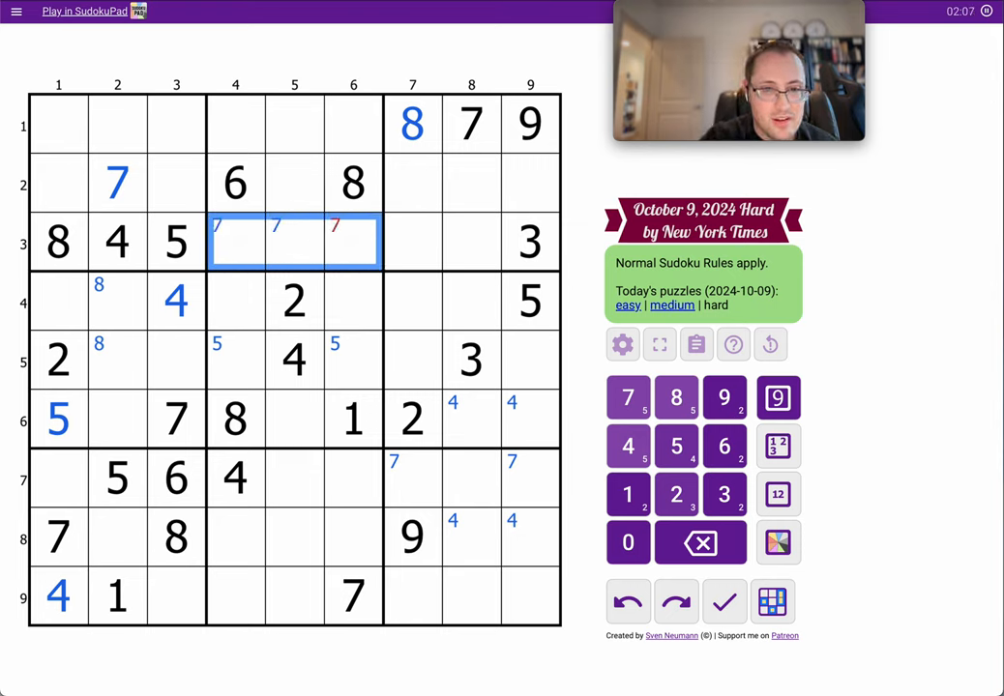
left_click(352, 242)
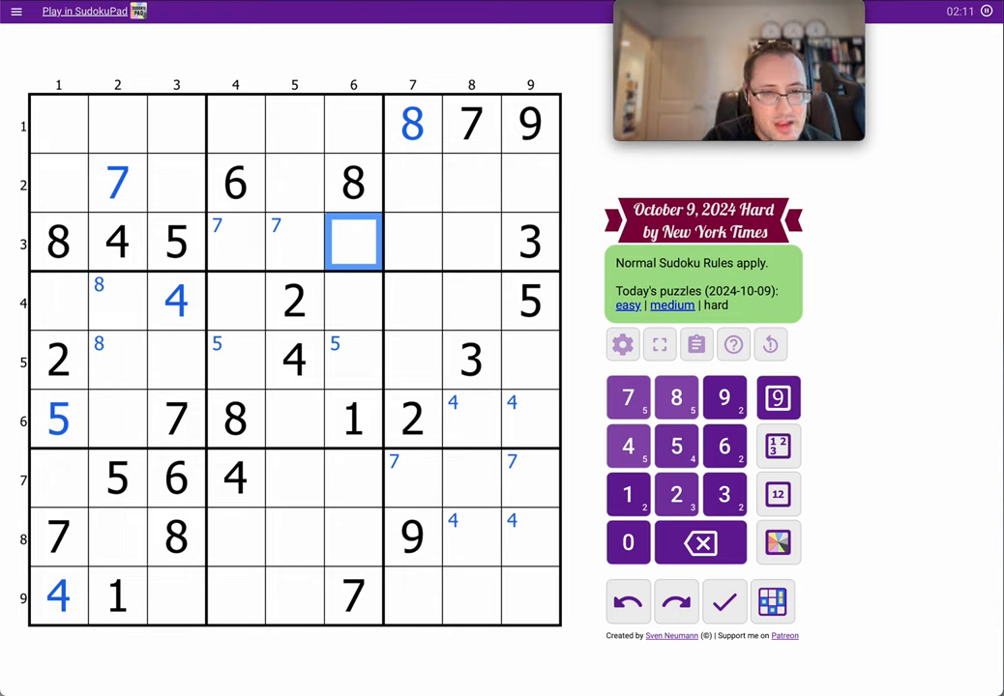
mouse_move(256, 475)
type("4")
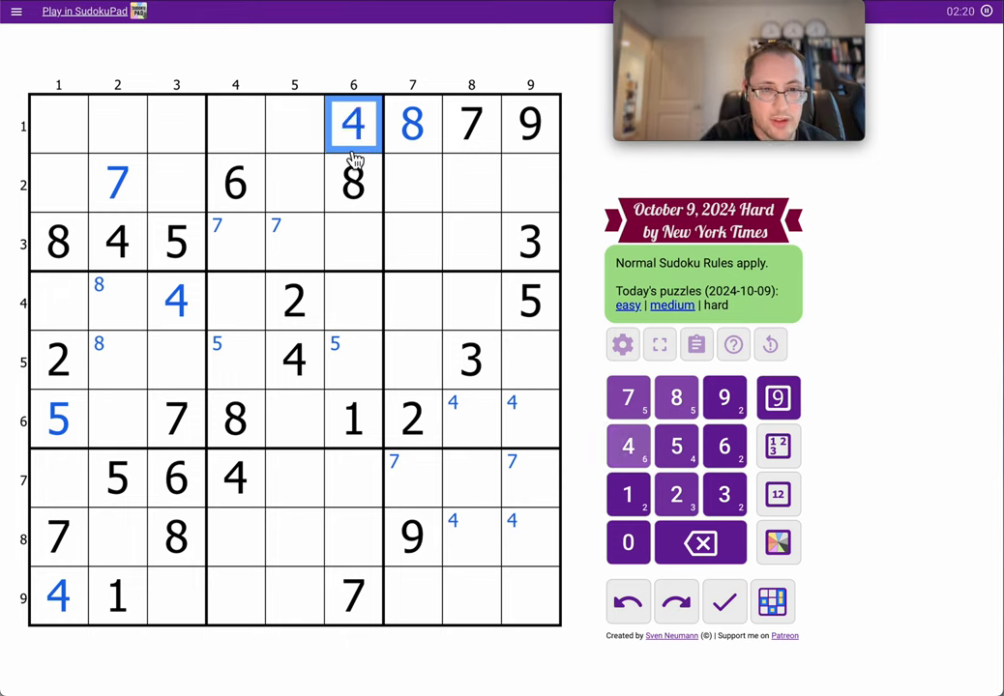
mouse_move(445, 201)
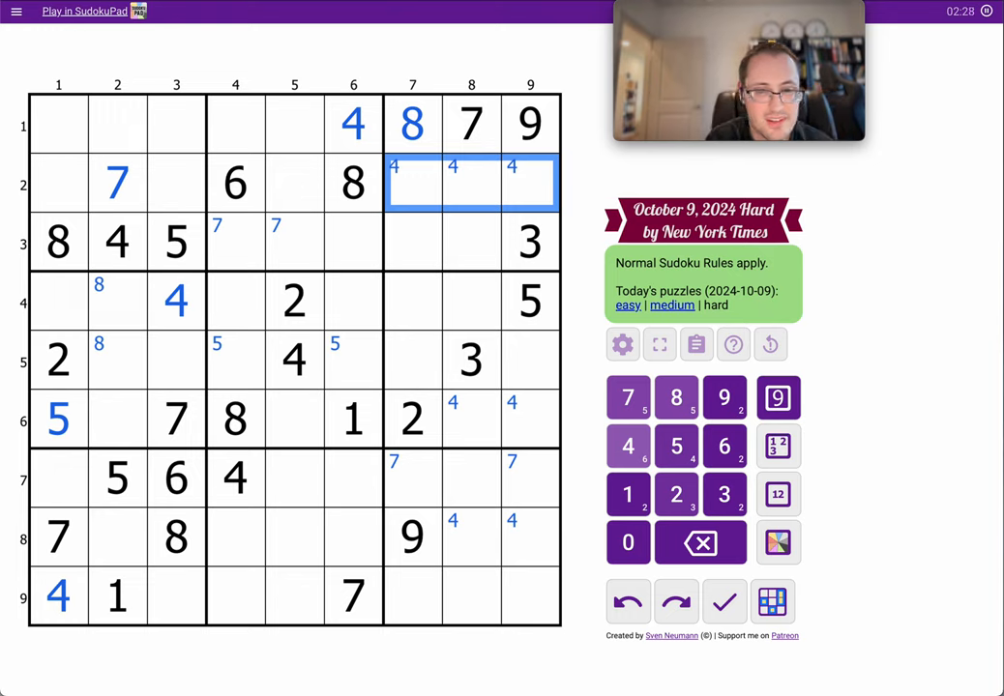
mouse_move(537, 433)
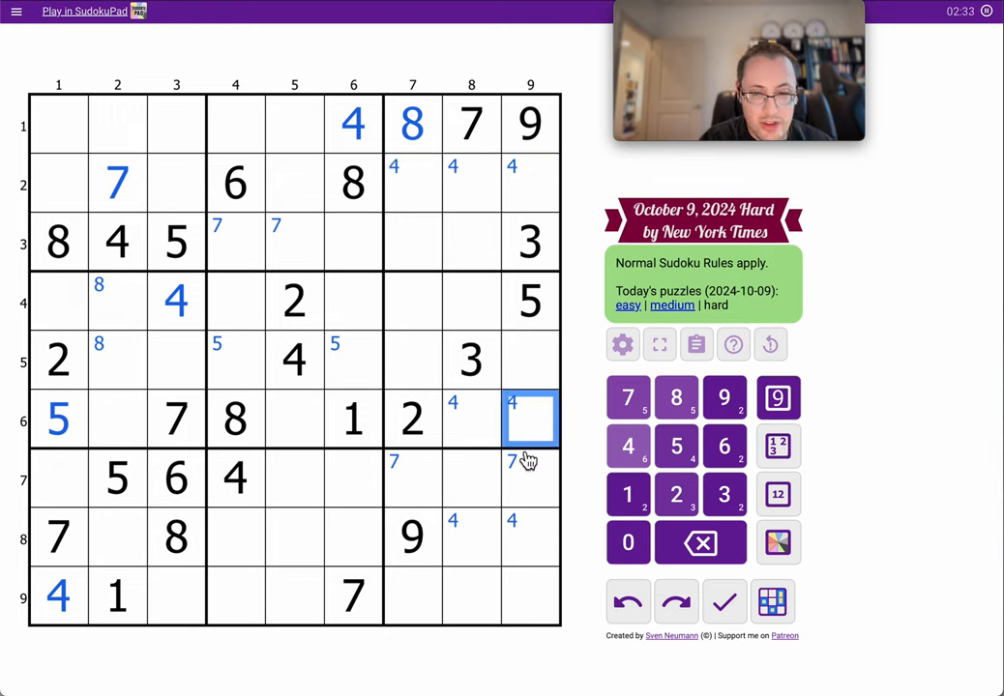
left_click(471, 419)
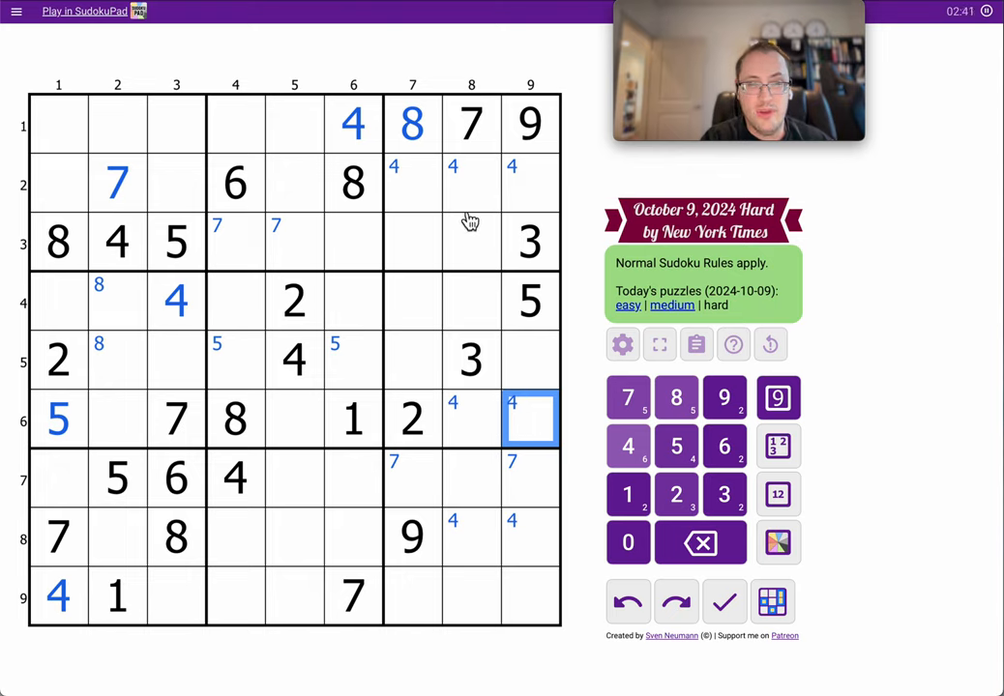
left_click(470, 184)
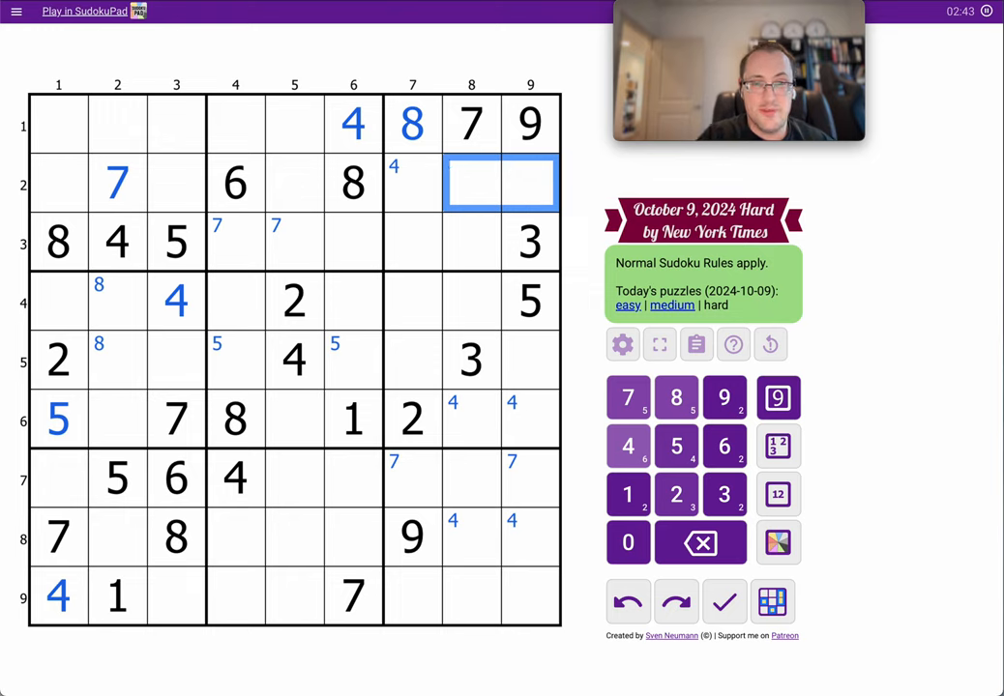
Shade the 4 in r2c7 green and undo the mistaken 4s in row 8.
left_click(627, 446)
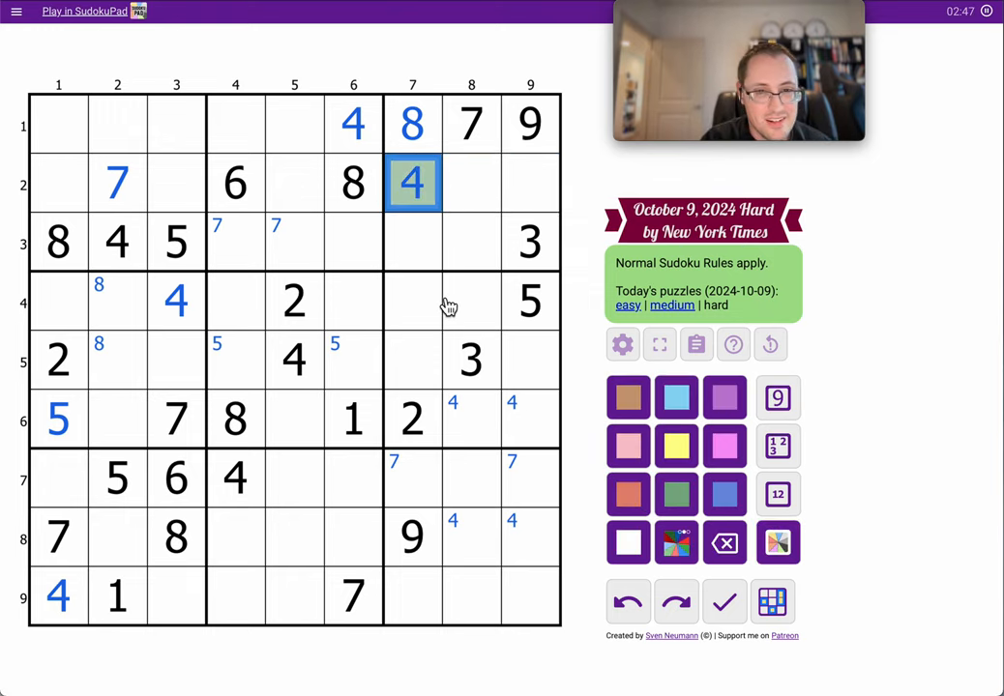
left_click(500, 418)
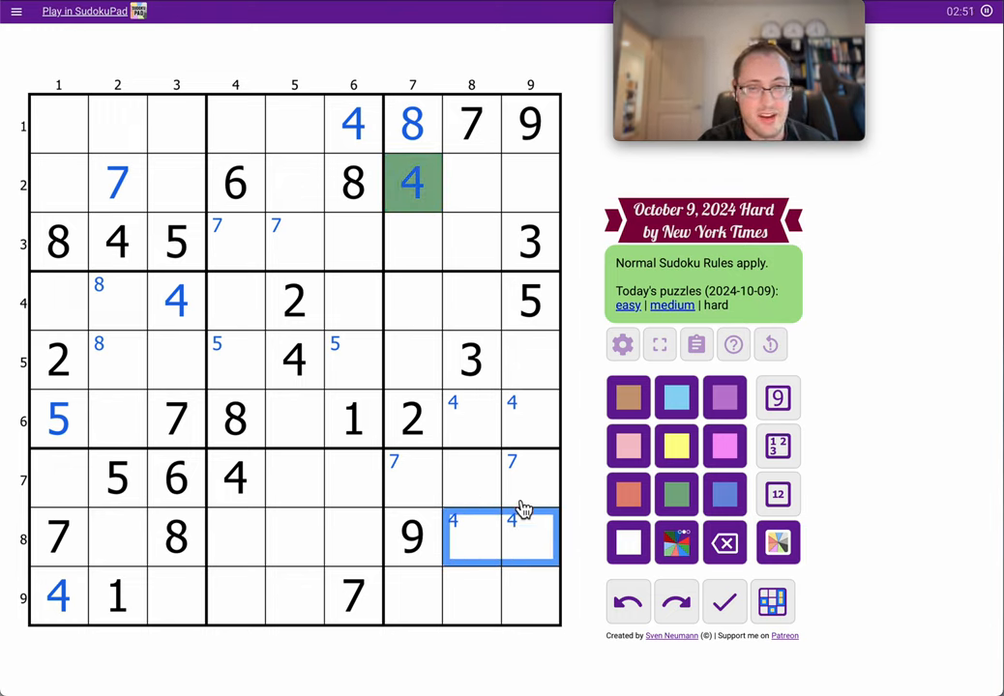
mouse_move(756, 382)
type("4")
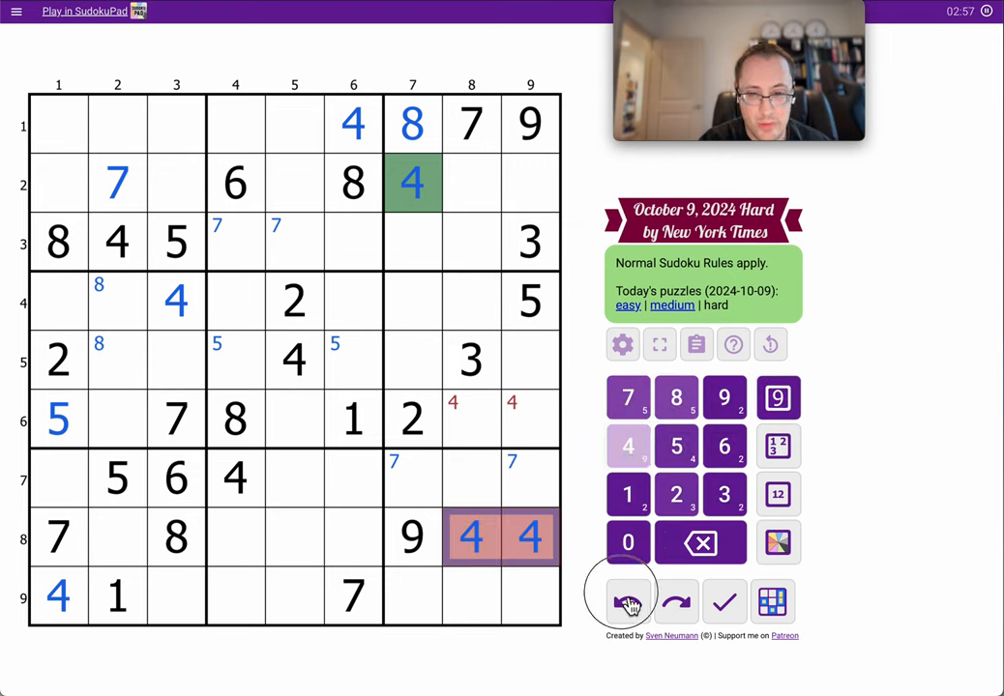
left_click(778, 494)
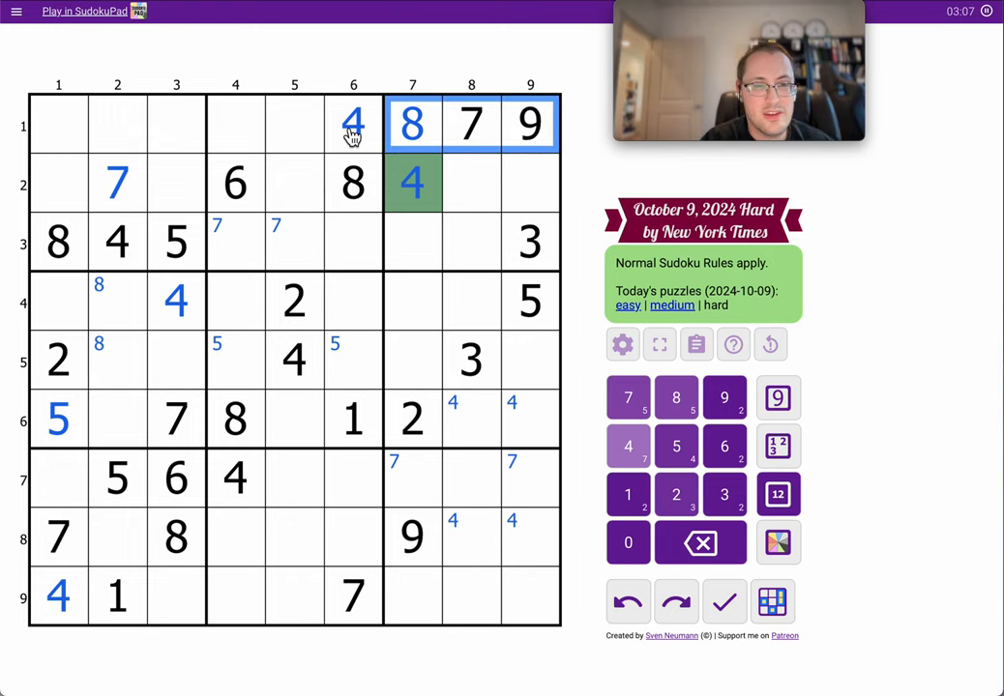
Enter 5 in r2c8 and r9c7, and add candidate 5s and 6s.
left_click(235, 124)
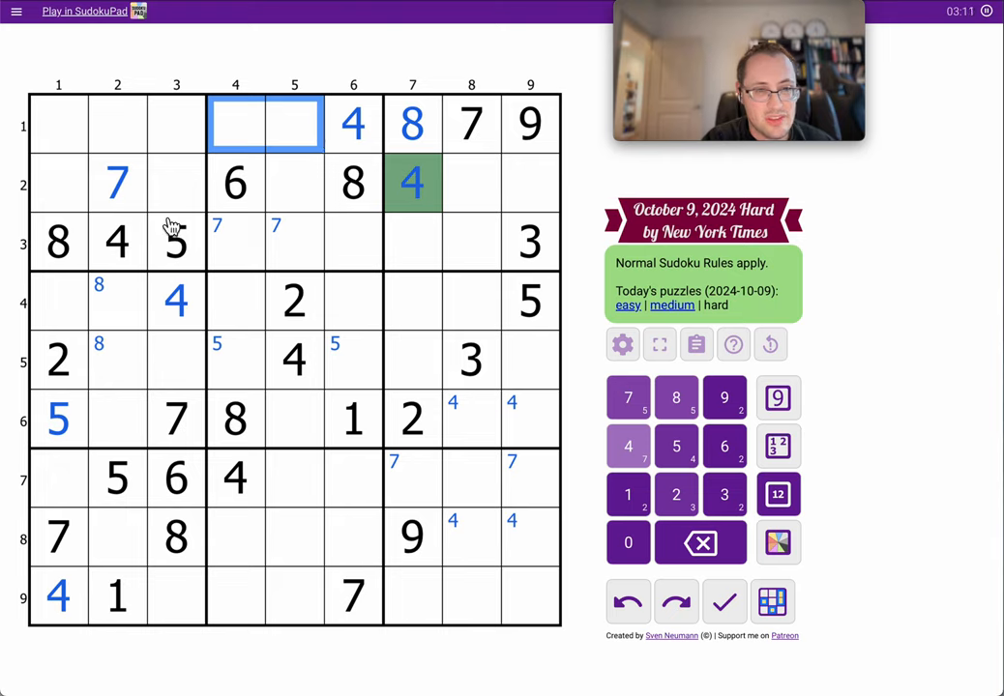
left_click(58, 123)
type("6")
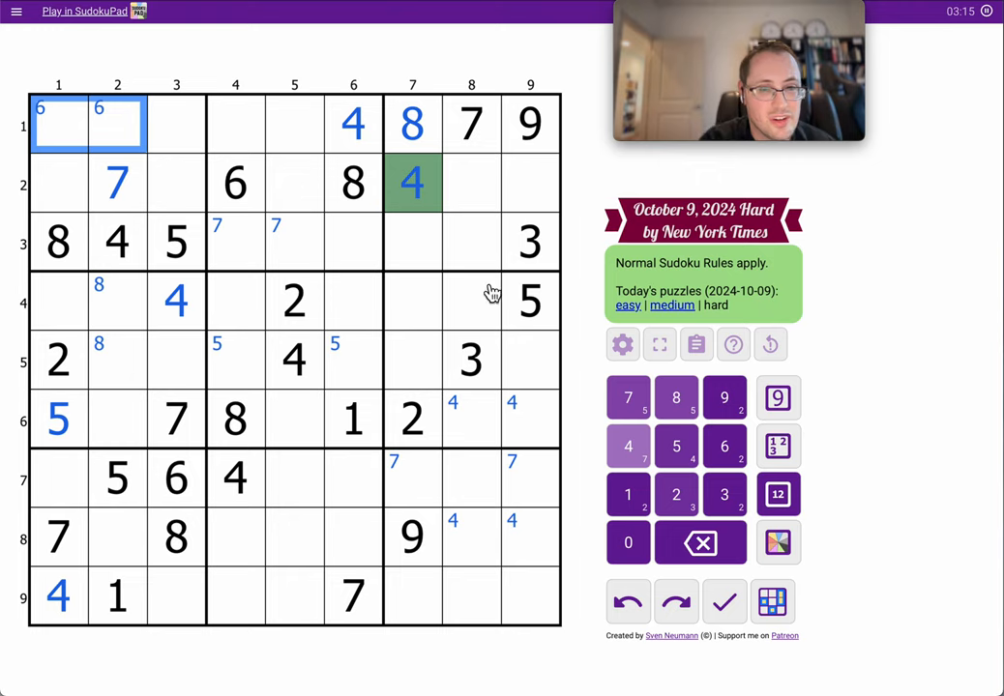
left_click(442, 242)
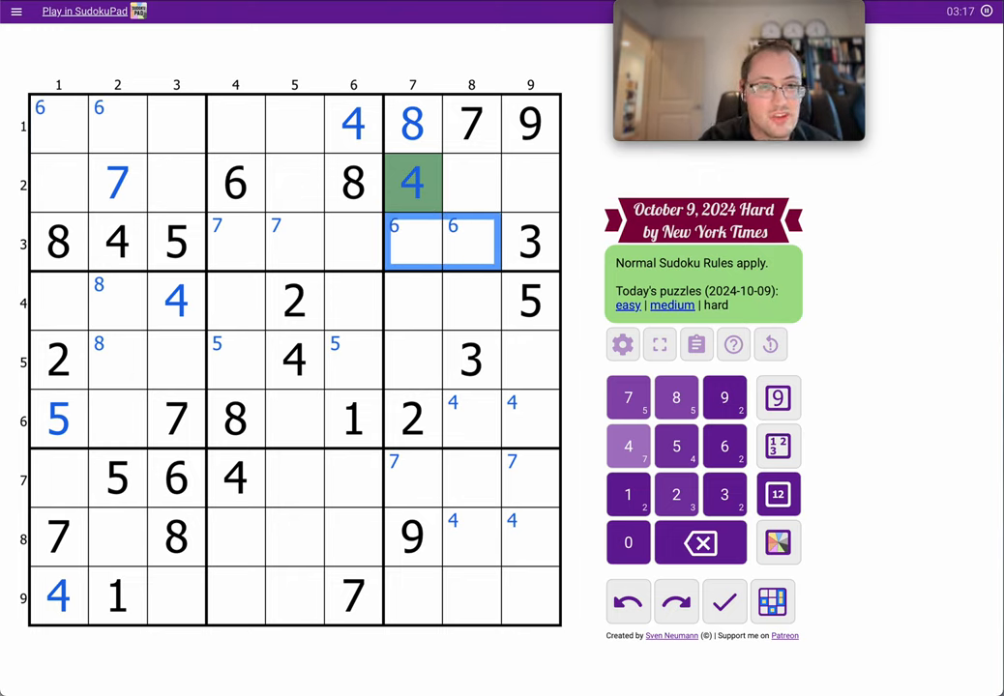
left_click(58, 124)
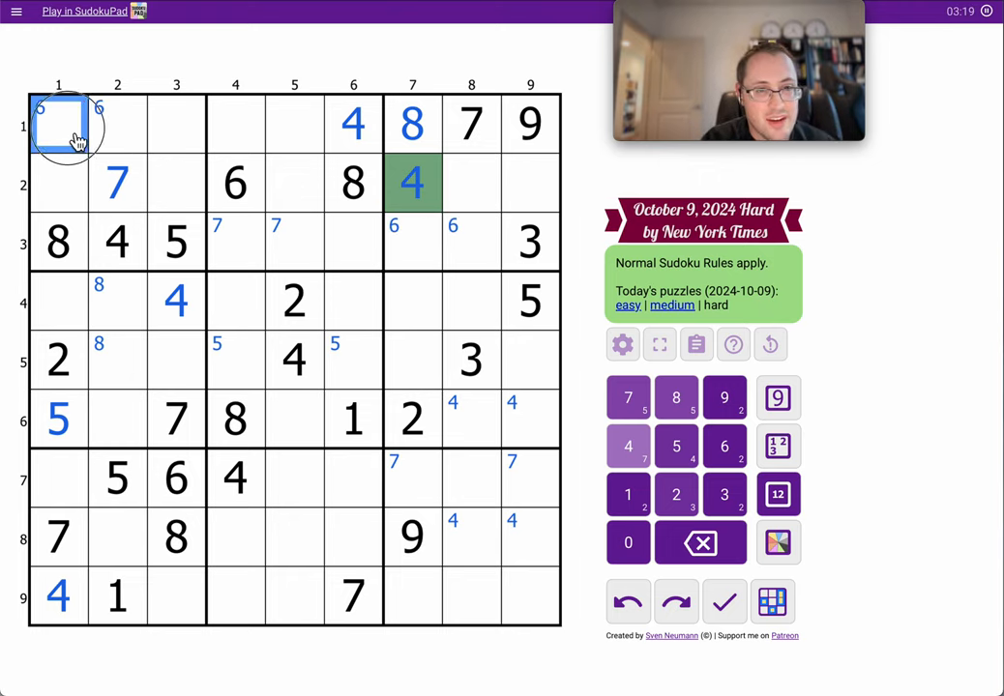
left_click(294, 124)
type("5")
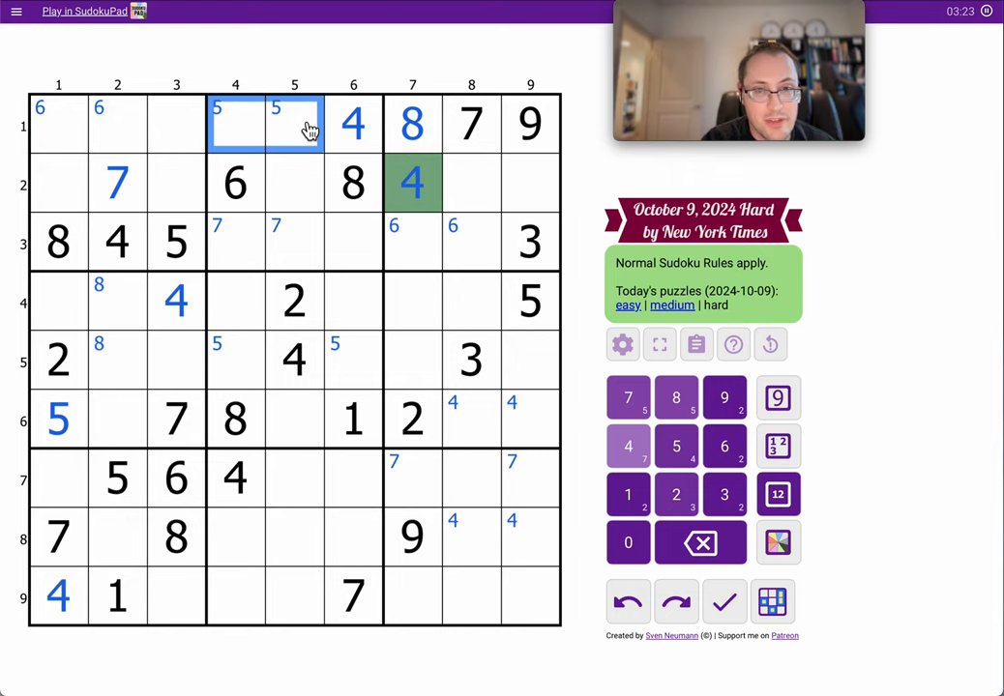
left_click(529, 183)
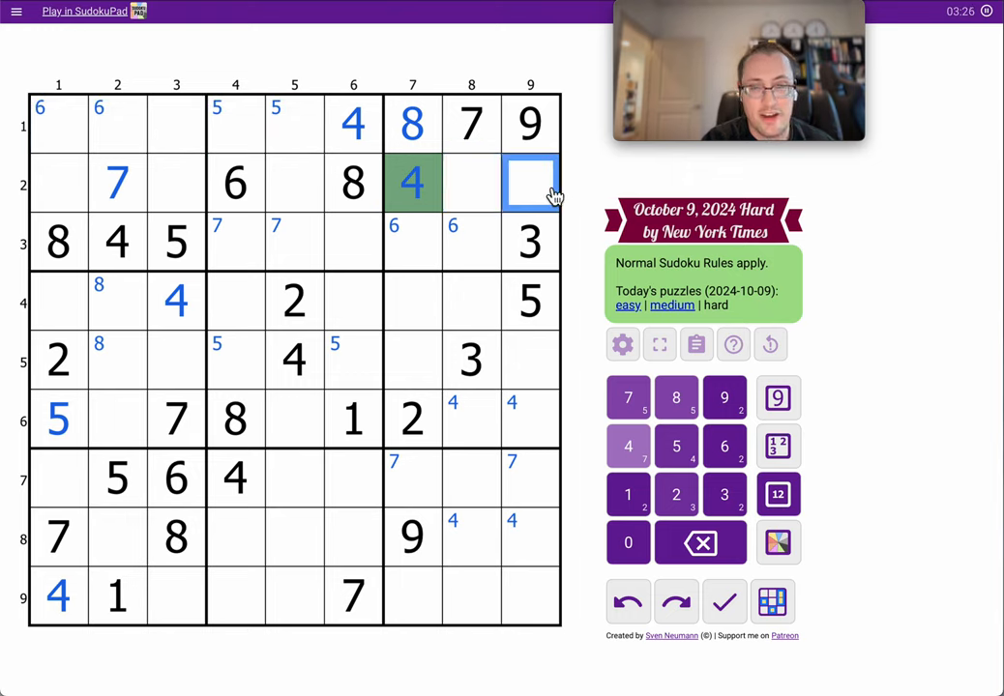
left_click(471, 182)
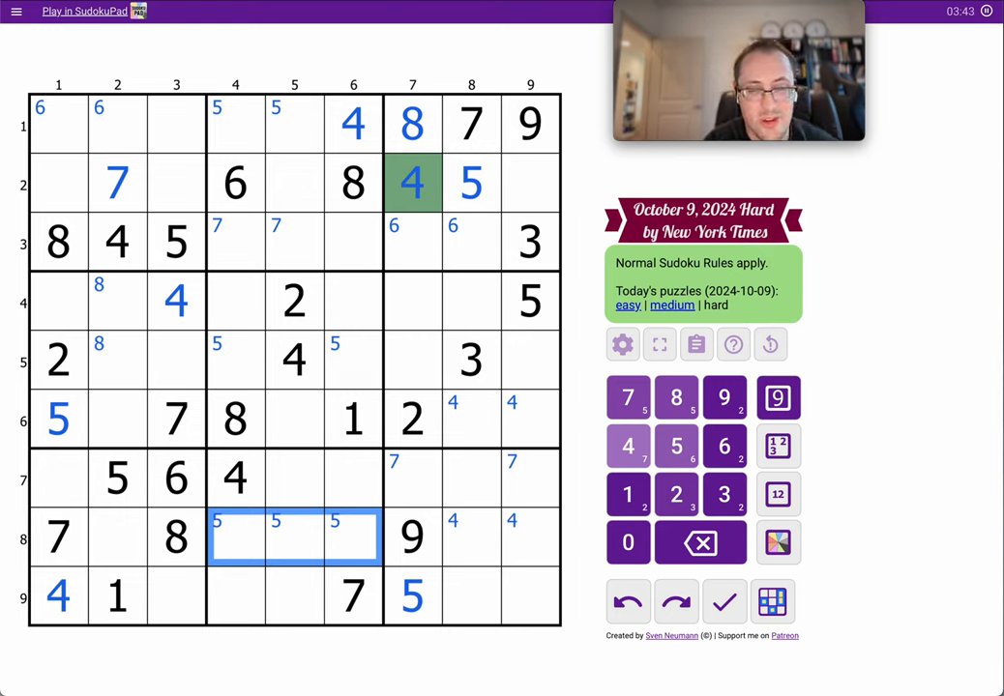
mouse_move(425, 256)
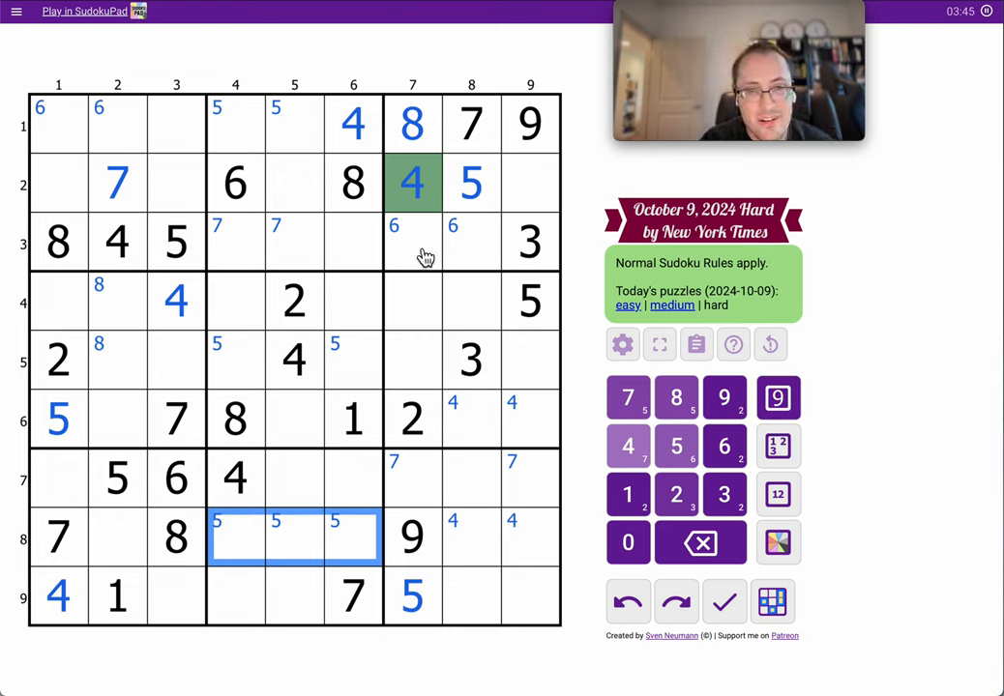
mouse_move(513, 278)
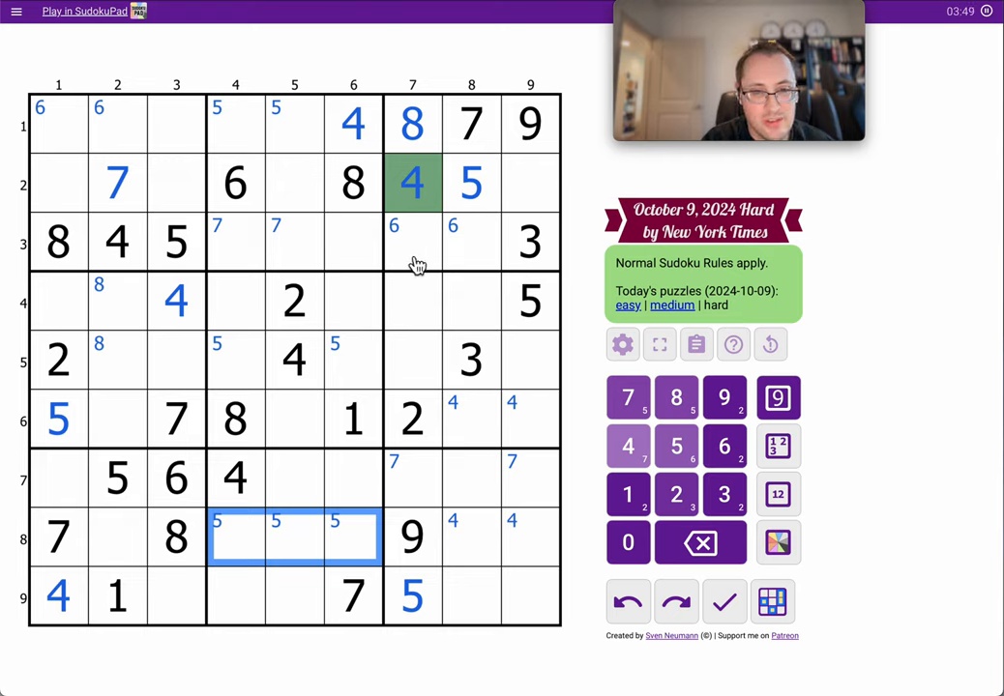
Shade r2c9, r3c7 and r3c8 light green, then place 3 in r7c7 and 7 in r7c9.
left_click(411, 242)
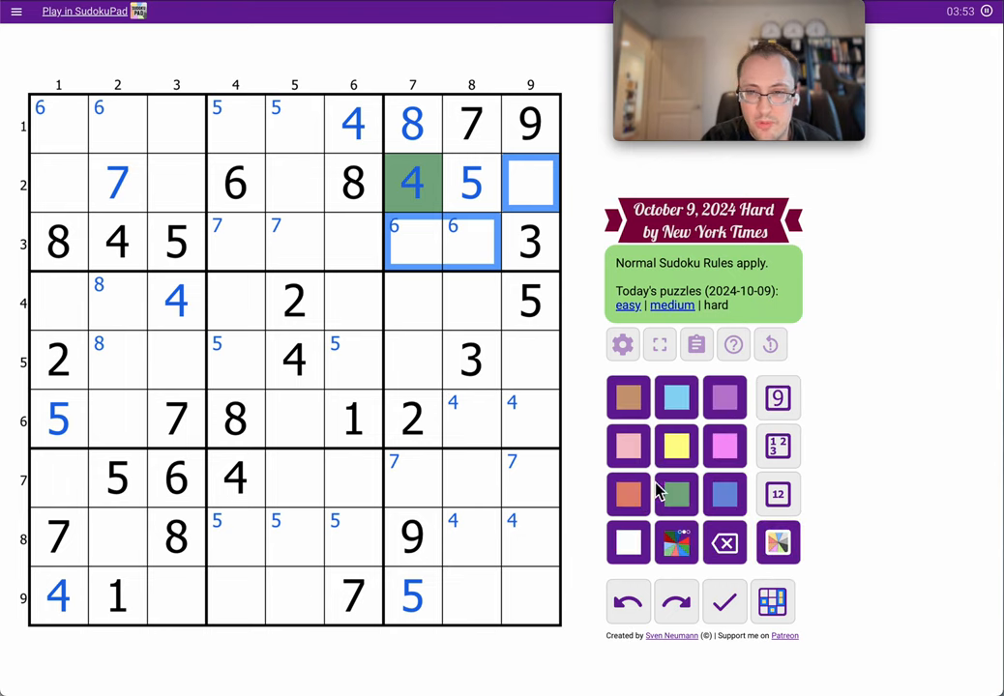
left_click(676, 542)
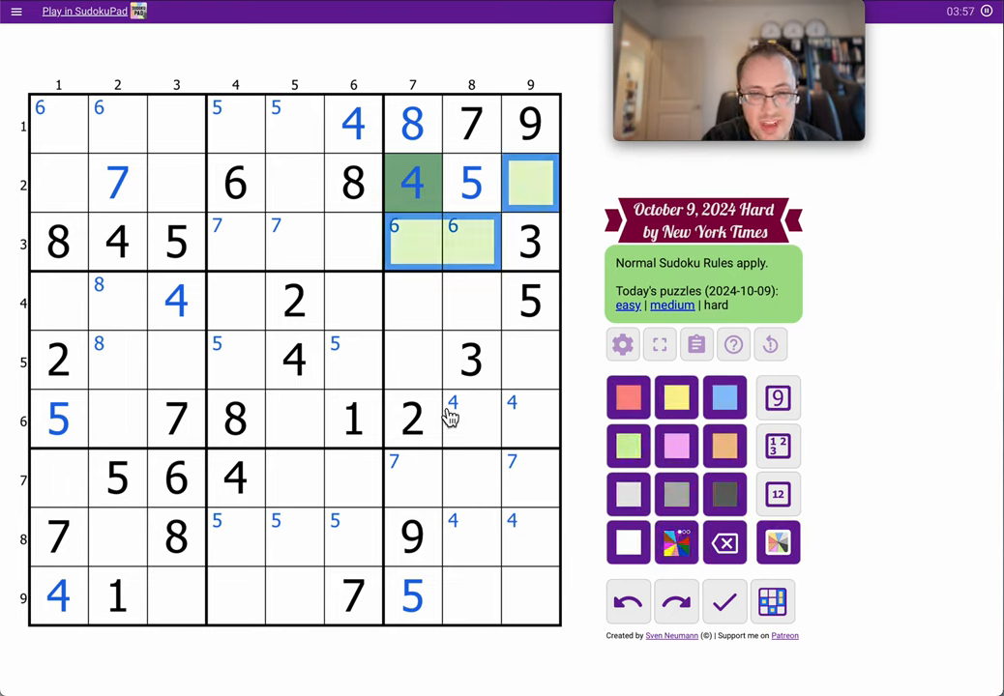
left_click(413, 479)
type("3")
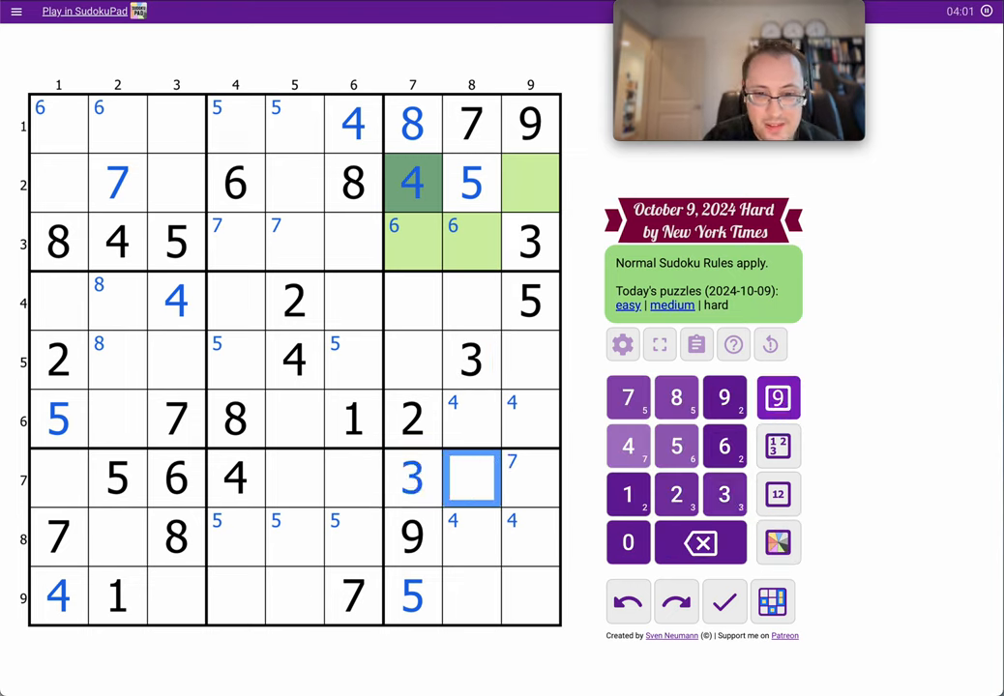
left_click(627, 398)
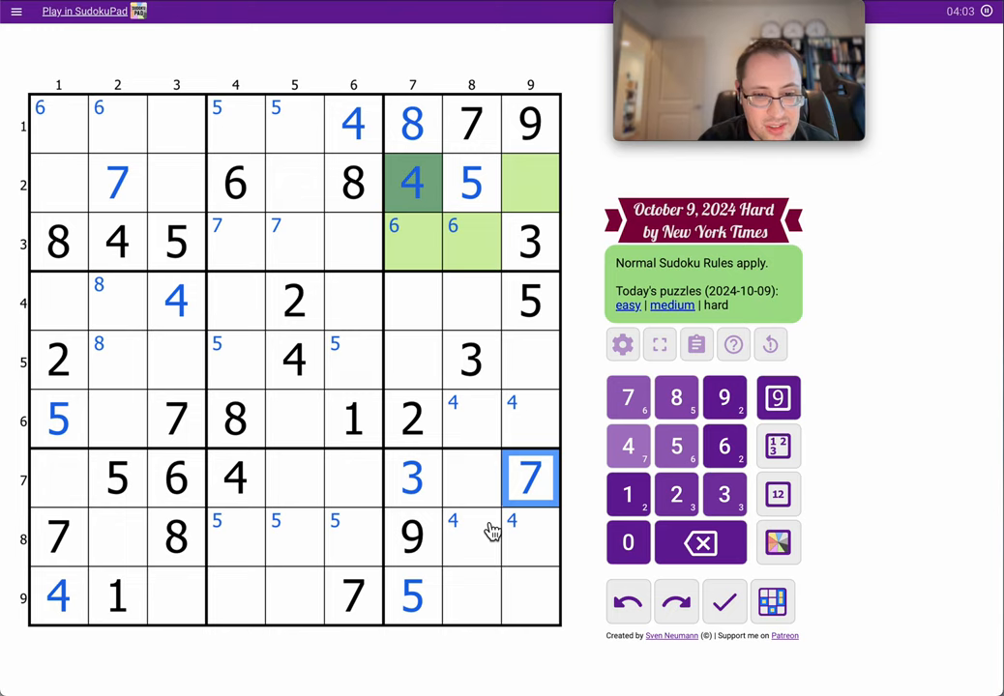
mouse_move(496, 517)
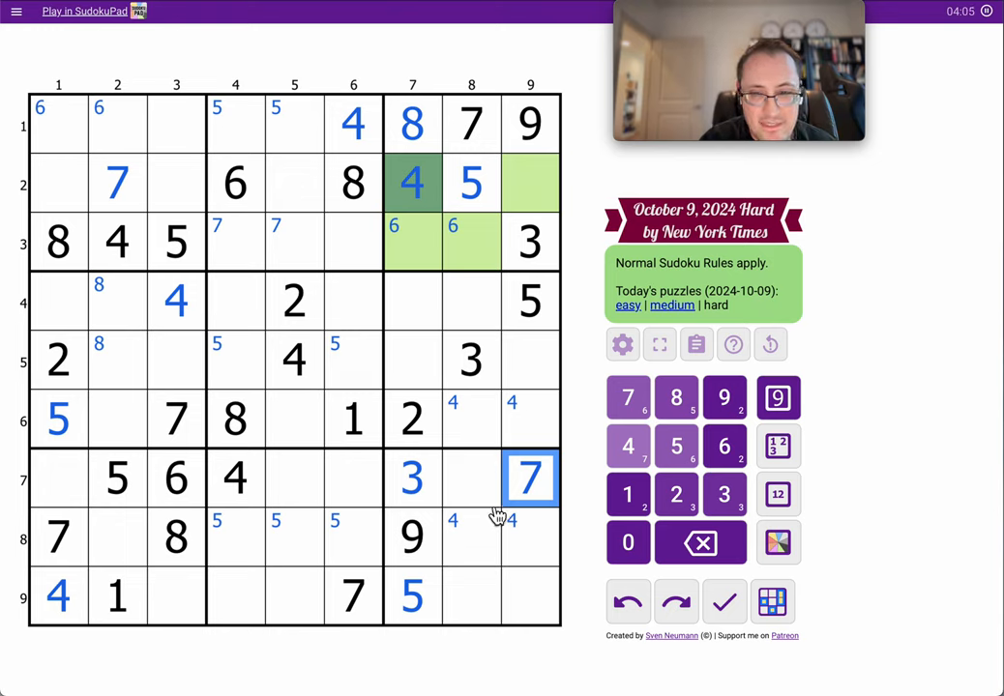
mouse_move(291, 258)
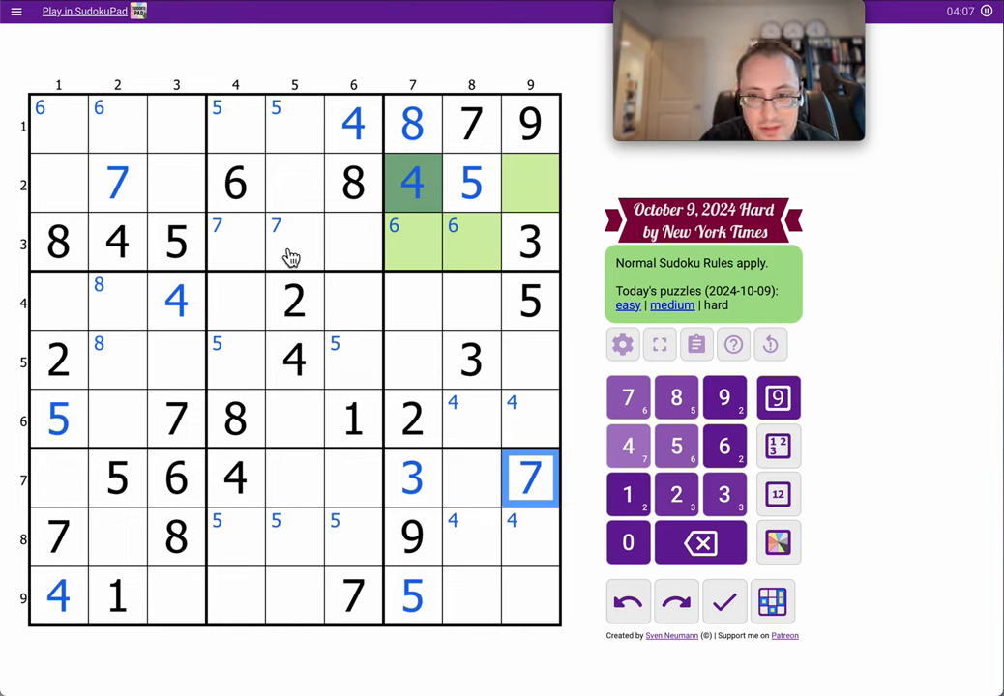
mouse_move(285, 256)
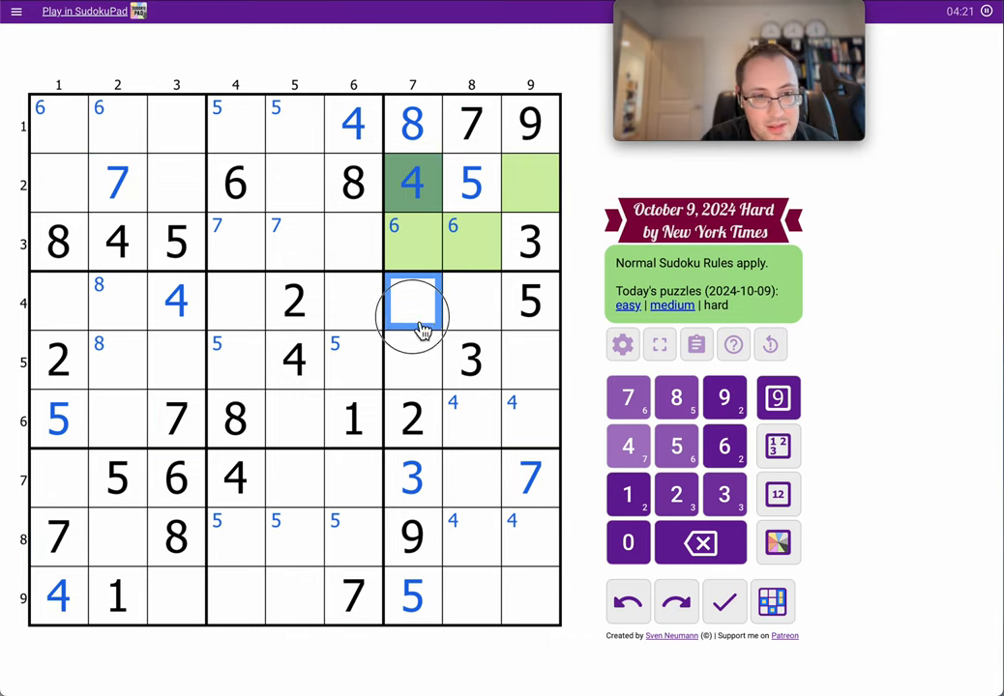
Centre-mark 1,6,7 in r4c7–r5c7 and 1,6 in r3c7, shading those cells pink.
left_click(413, 360)
type("7")
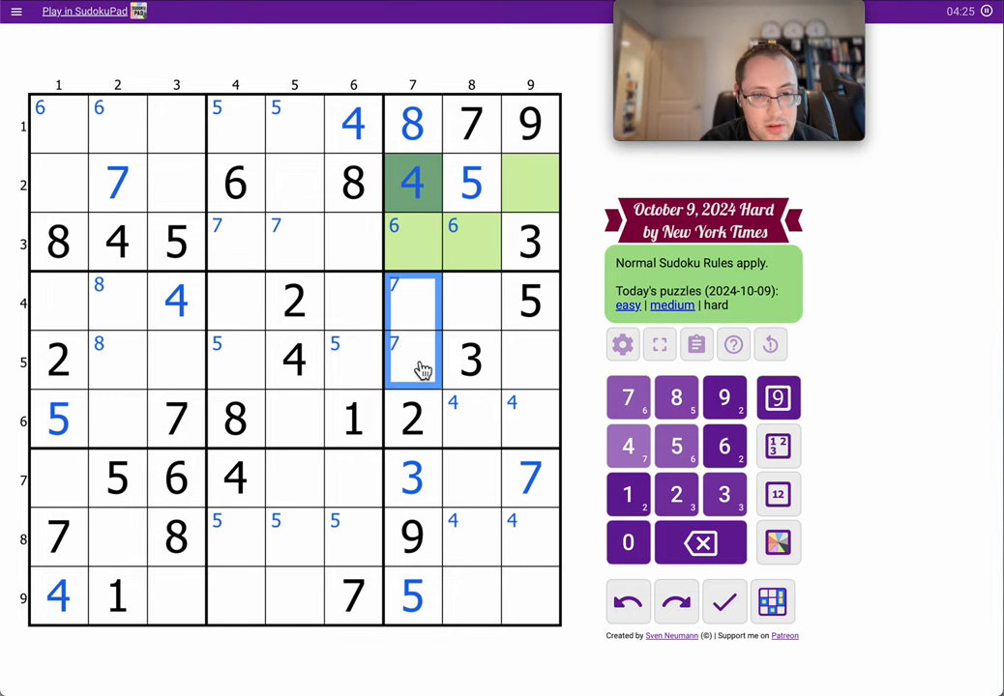
mouse_move(368, 350)
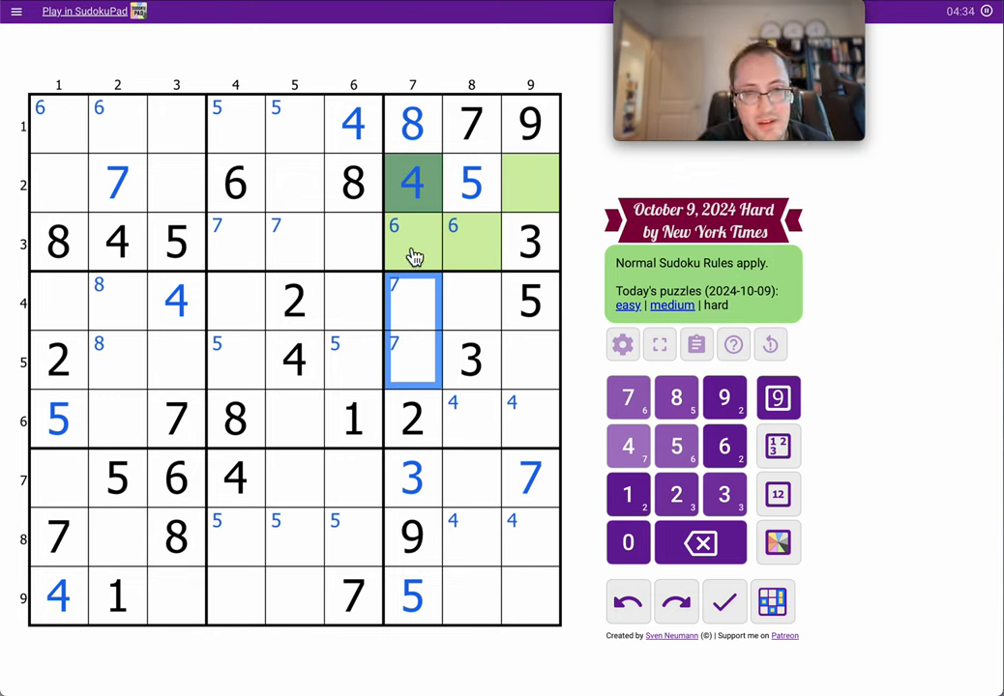
left_click(412, 242)
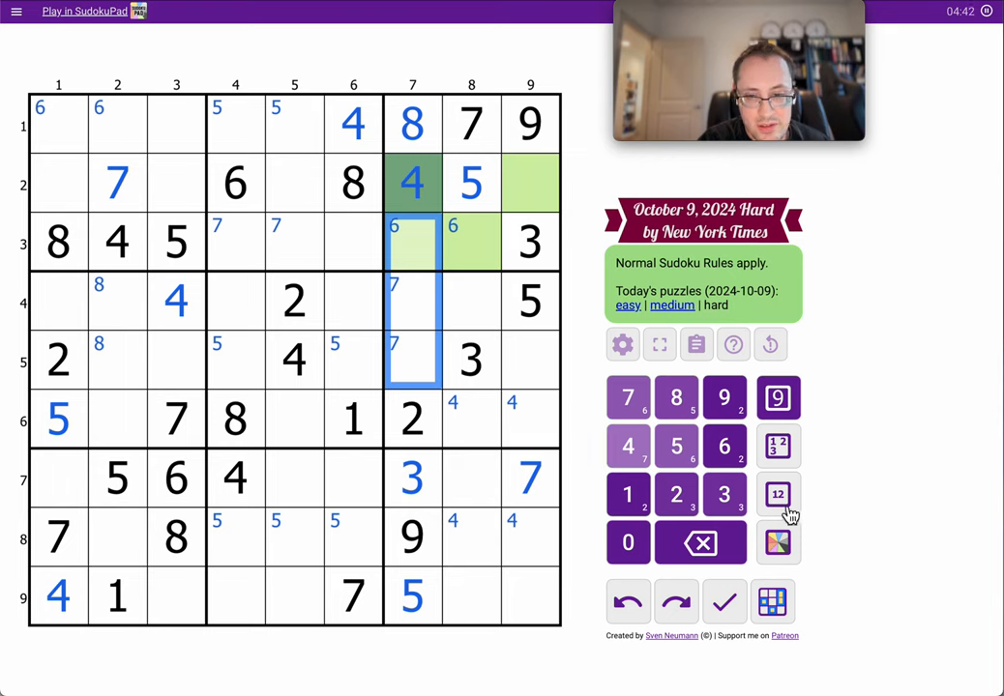
left_click(778, 494)
type("167")
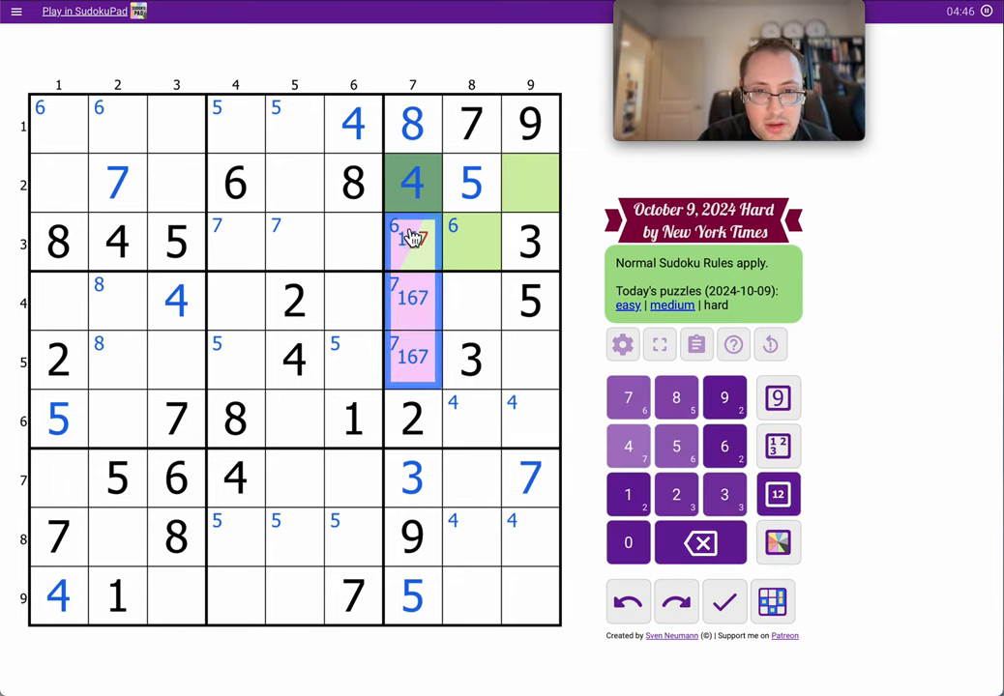
left_click(412, 242)
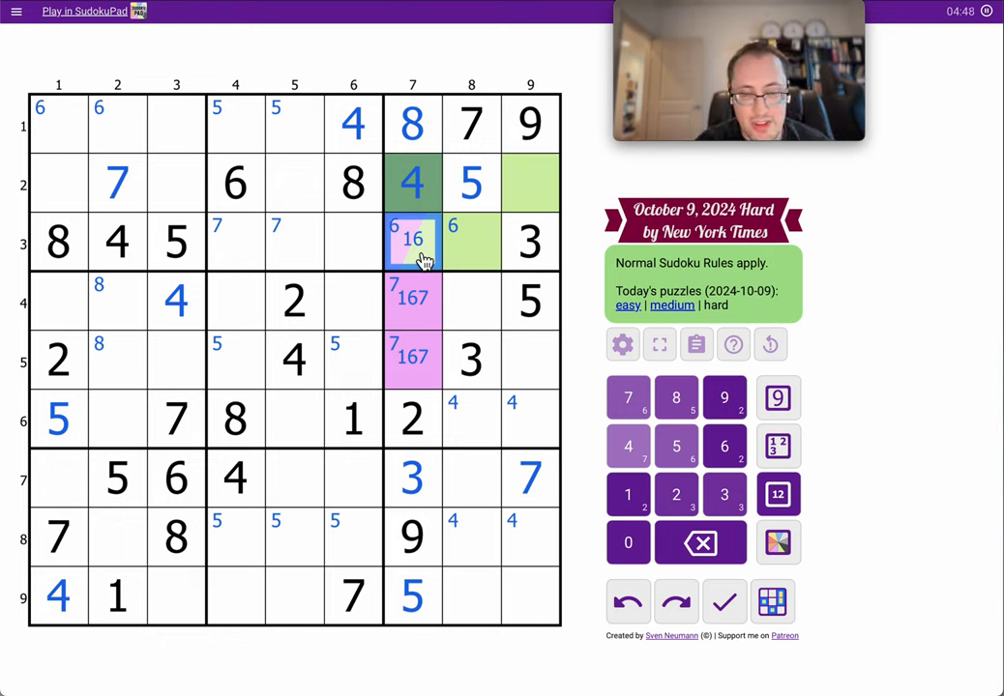
mouse_move(474, 495)
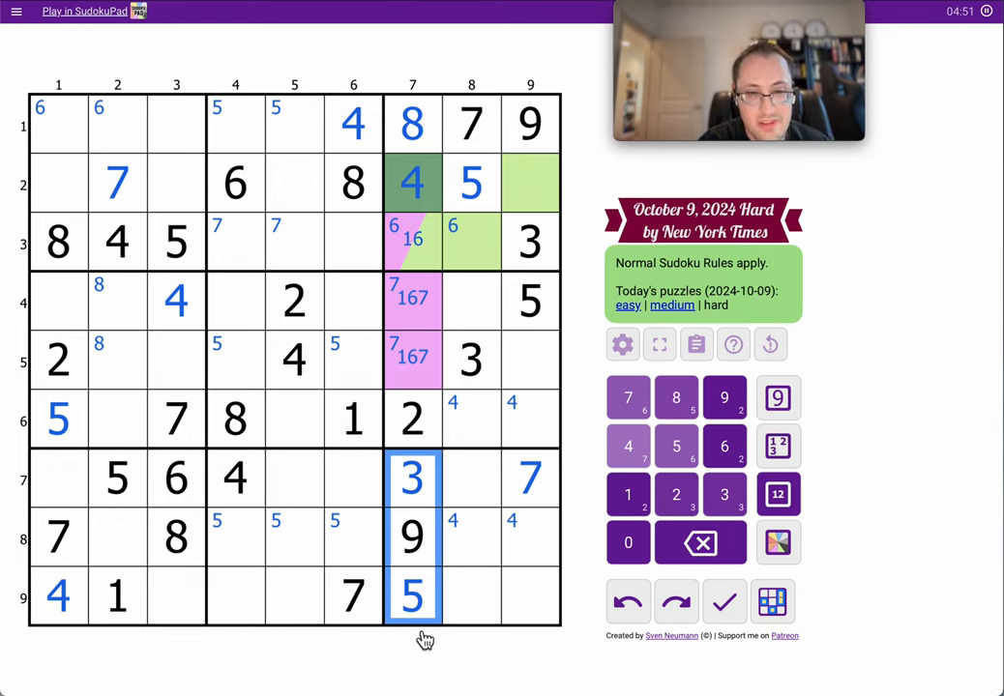
left_click(471, 536)
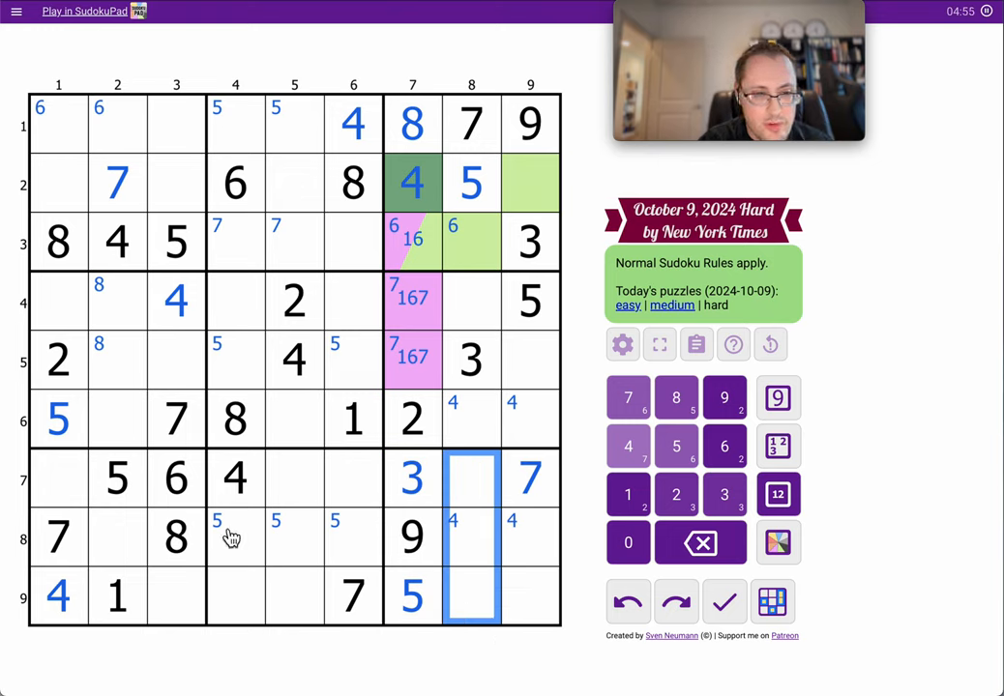
mouse_move(63, 489)
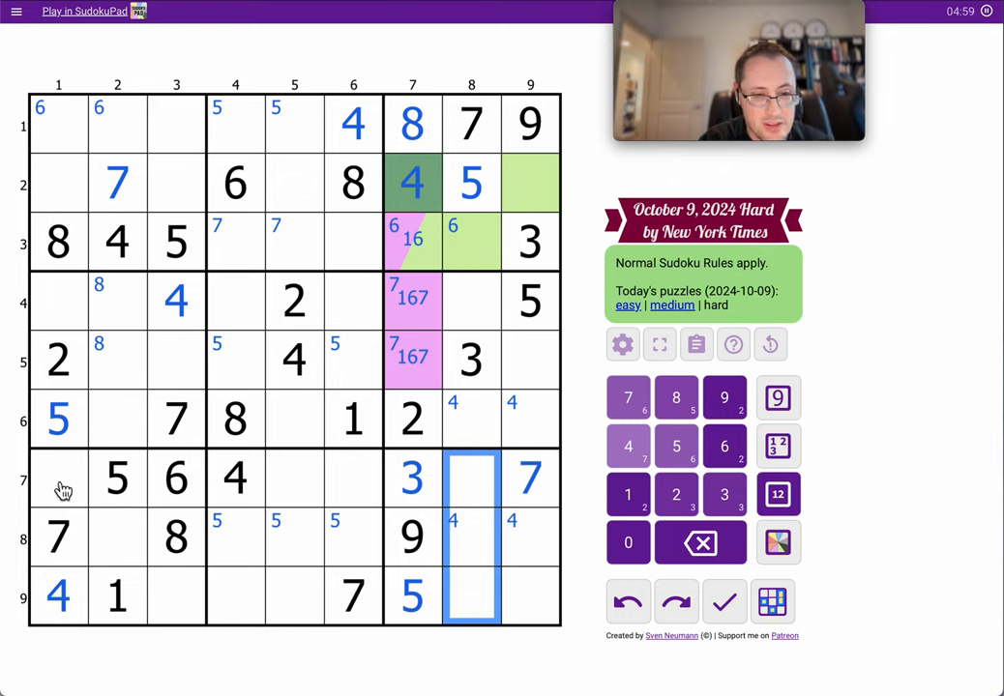
Place a green 9 in r7c1; add candidates 369, 469, 46 in row 6 and 23 in r8c2, r9c3.
left_click(58, 479)
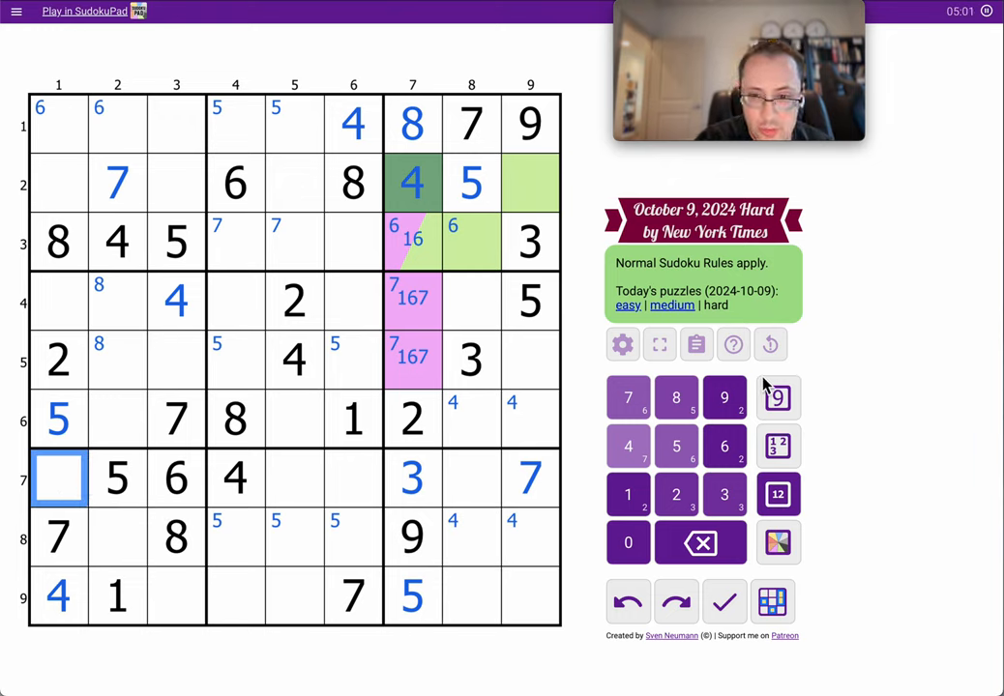
left_click(724, 397)
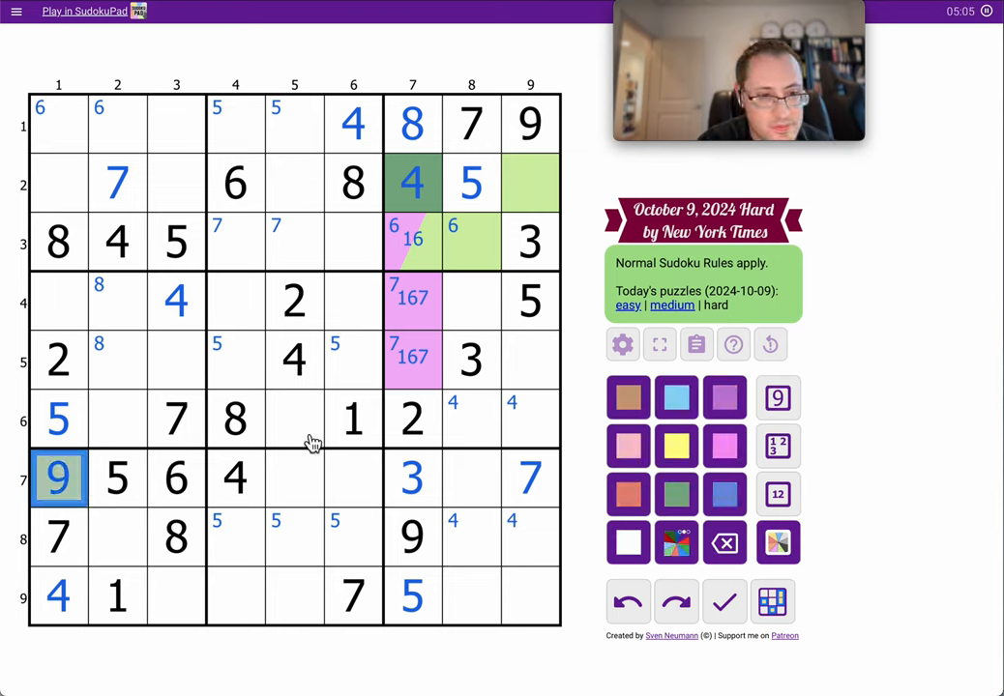
left_click(248, 590)
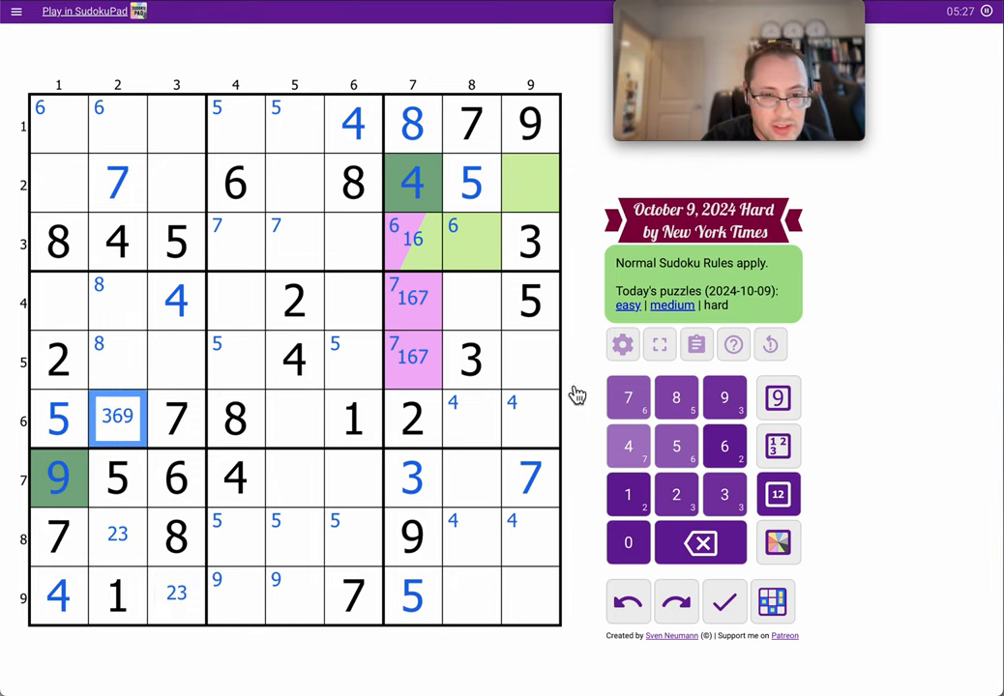
left_click(293, 416)
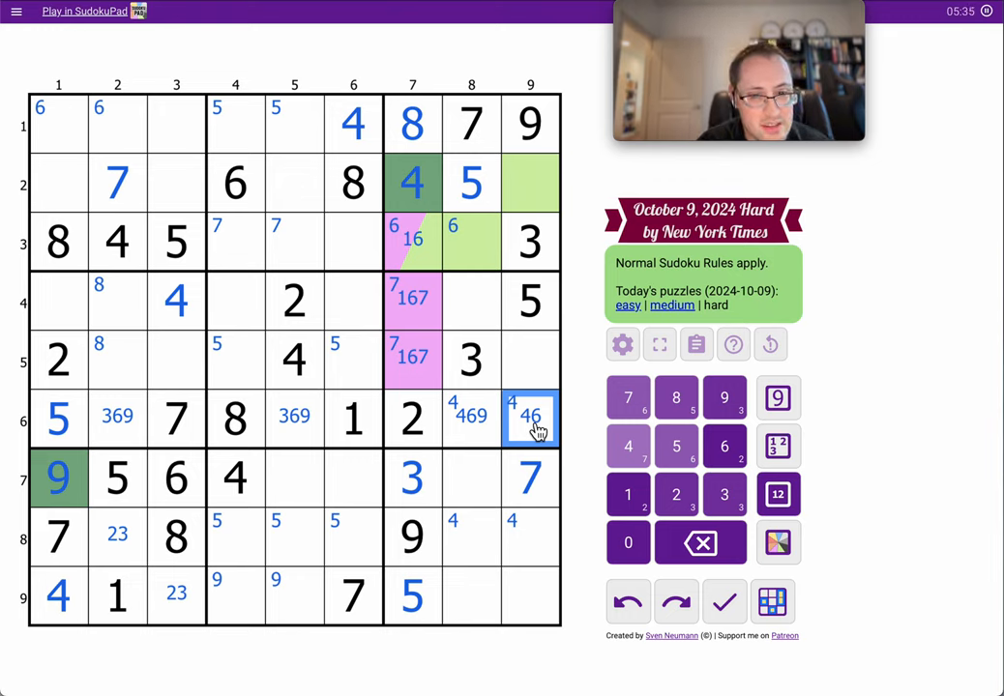
mouse_move(491, 440)
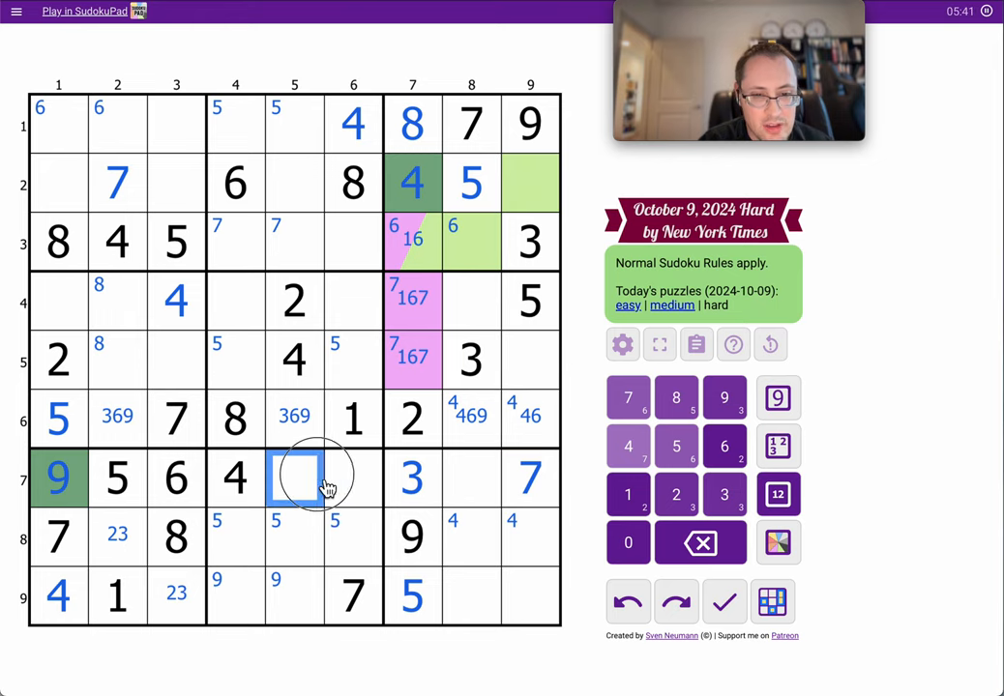
Place 2 in r7c6, centre-mark 18 in orange r7c5 and r7c8, and shade r1c1–r4c1 red.
left_click_drag(294, 479, 471, 478)
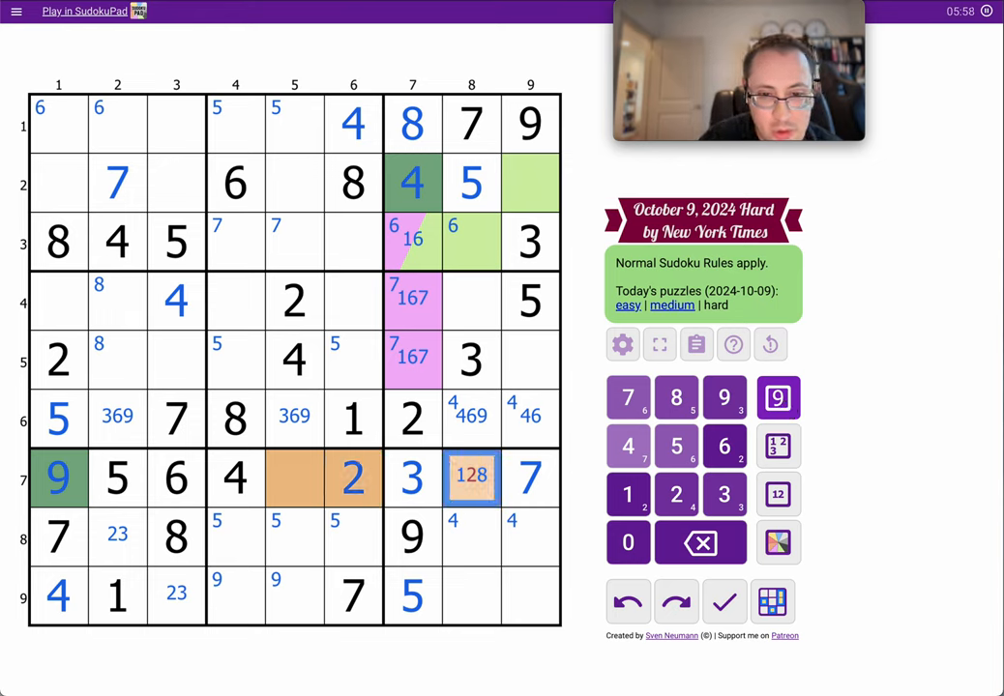
left_click(293, 478)
type("18")
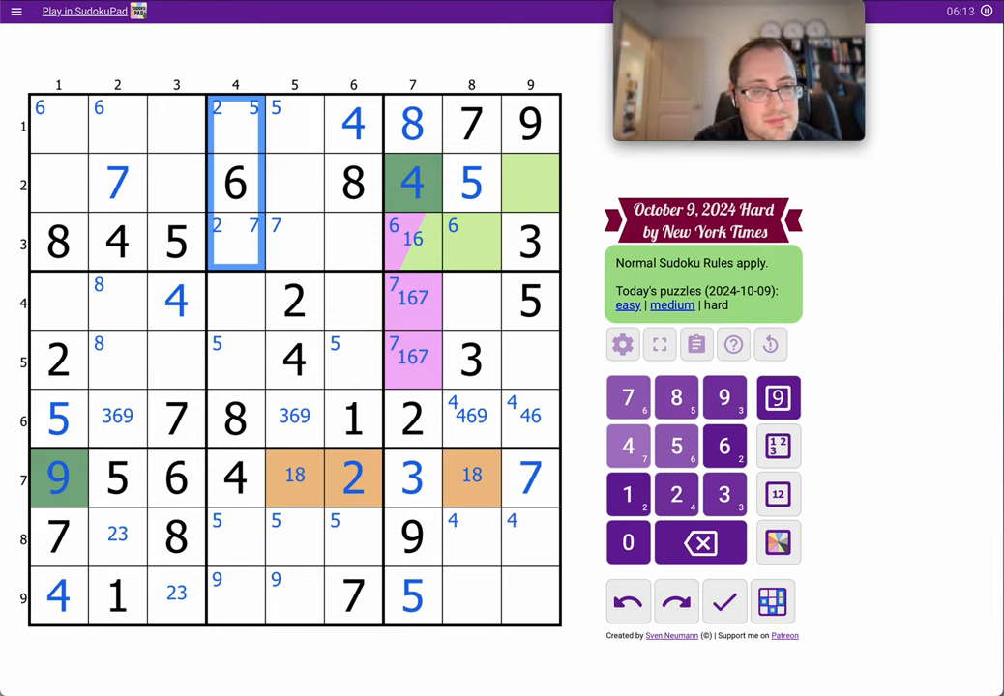
mouse_move(110, 206)
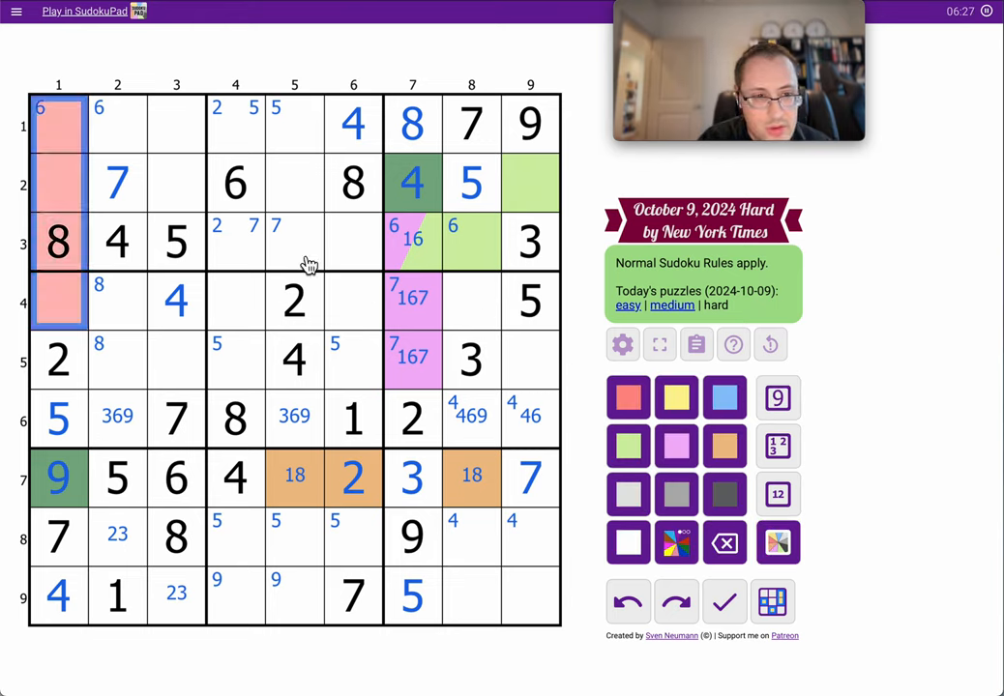
left_click(58, 241)
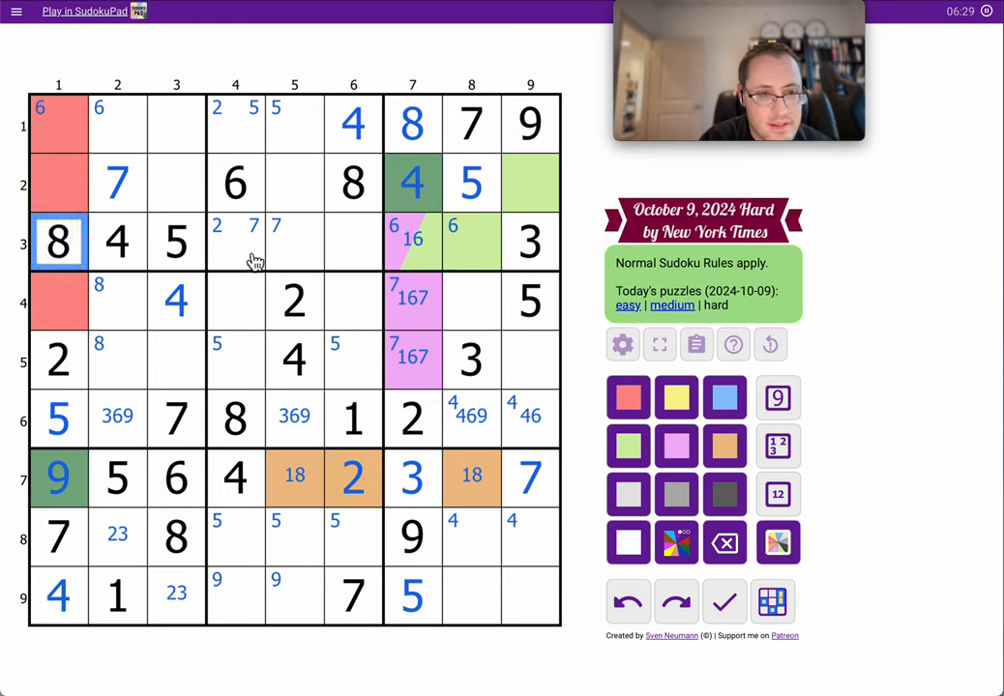
Centre-mark candidates in the red column 1 cells and row 2, then place 9 in r3c6.
left_click(58, 124)
type("136")
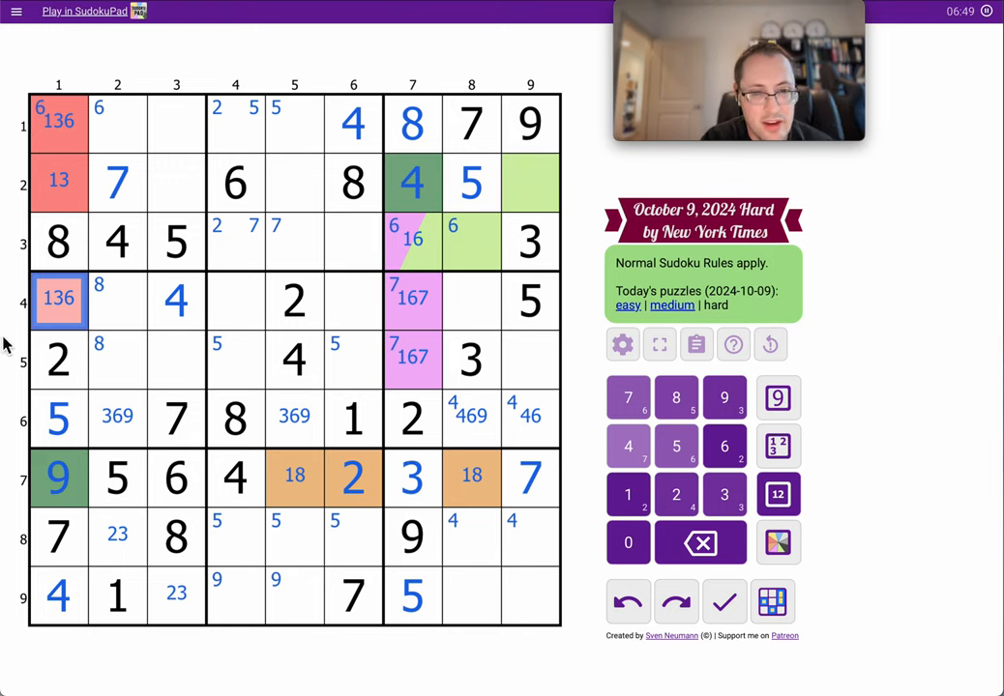
left_click(176, 181)
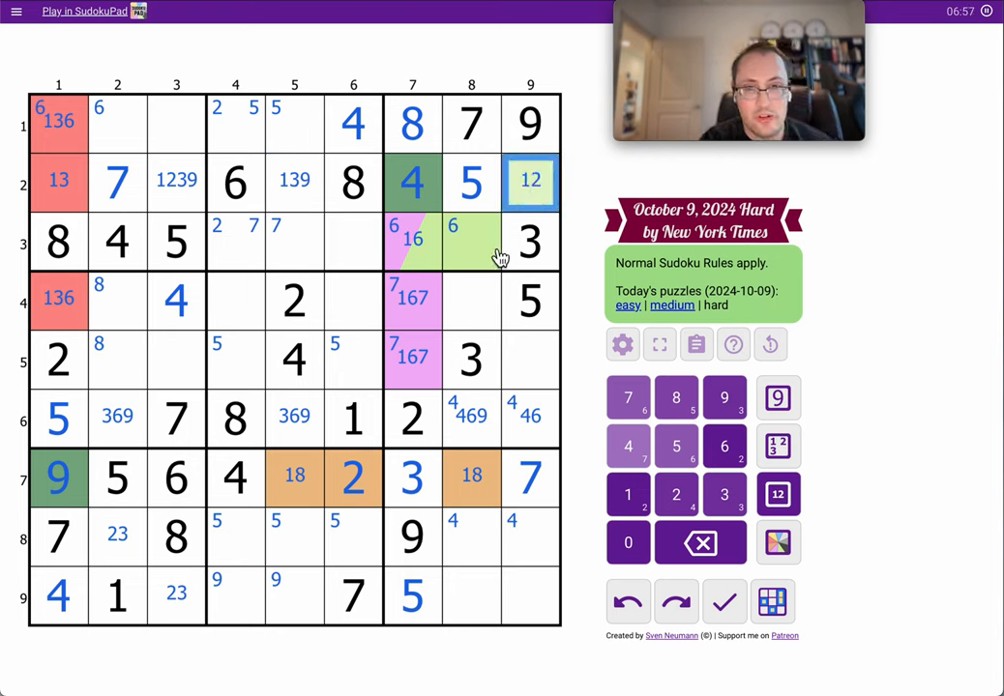
left_click(471, 242)
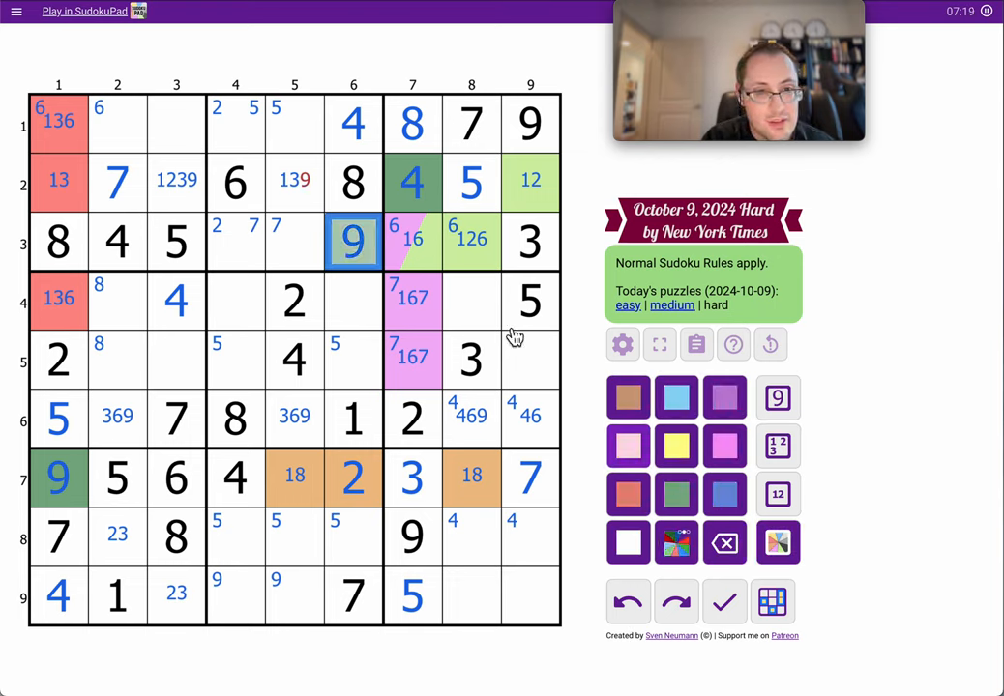
Enter 9 in R2C3, 2 in R2C9, 2 in R3C4 and 7 in R3C5; shade R1C4, R1C5, R2C5 yellow.
left_click(294, 182)
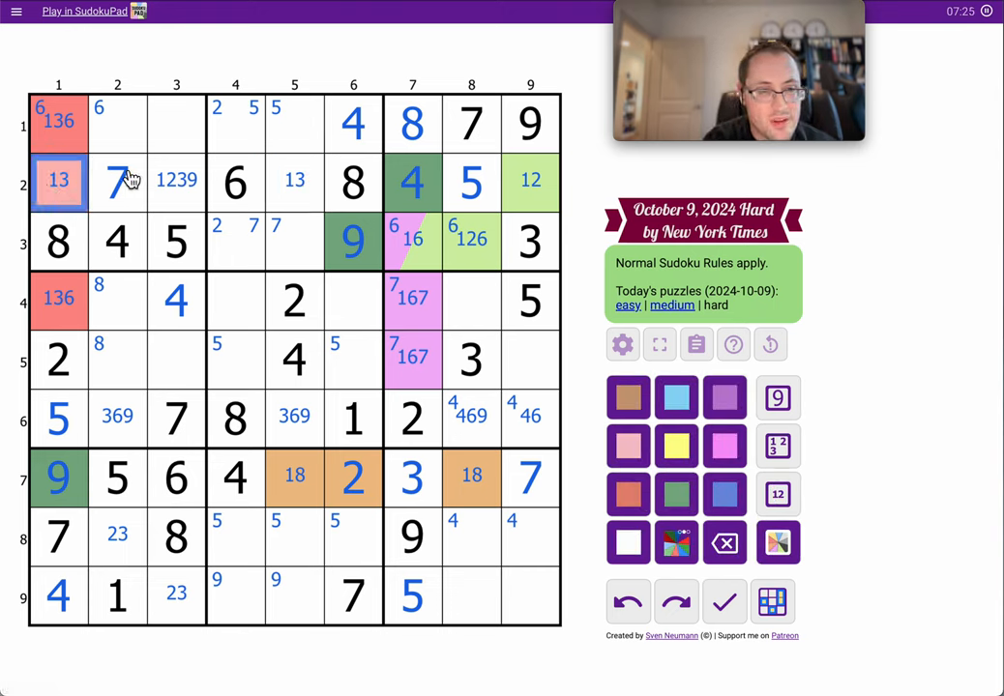
left_click(176, 182)
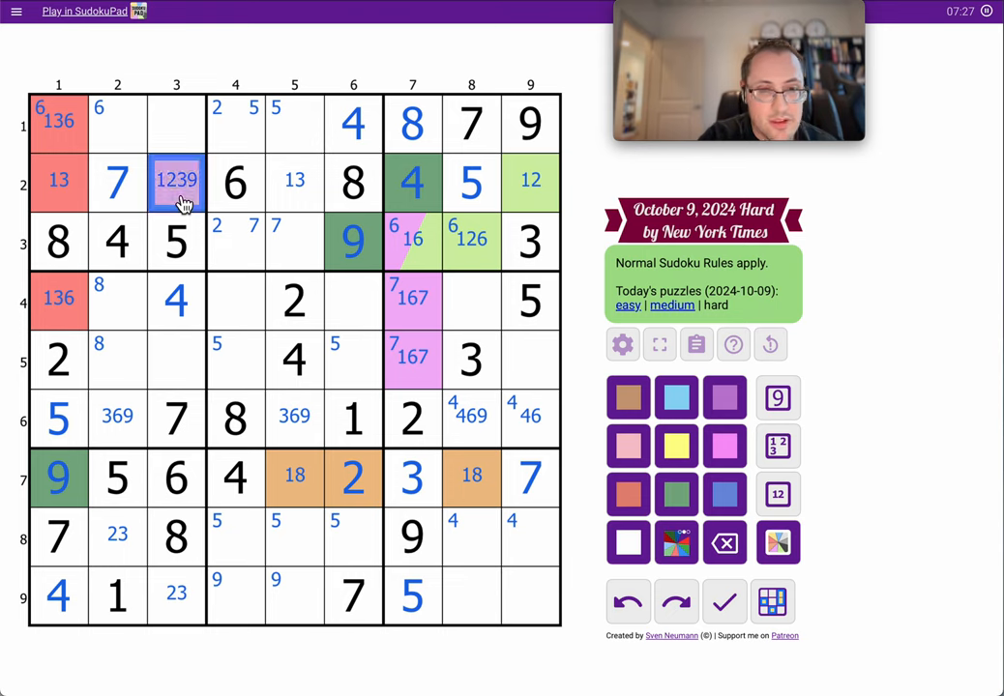
left_click(777, 398)
type("2")
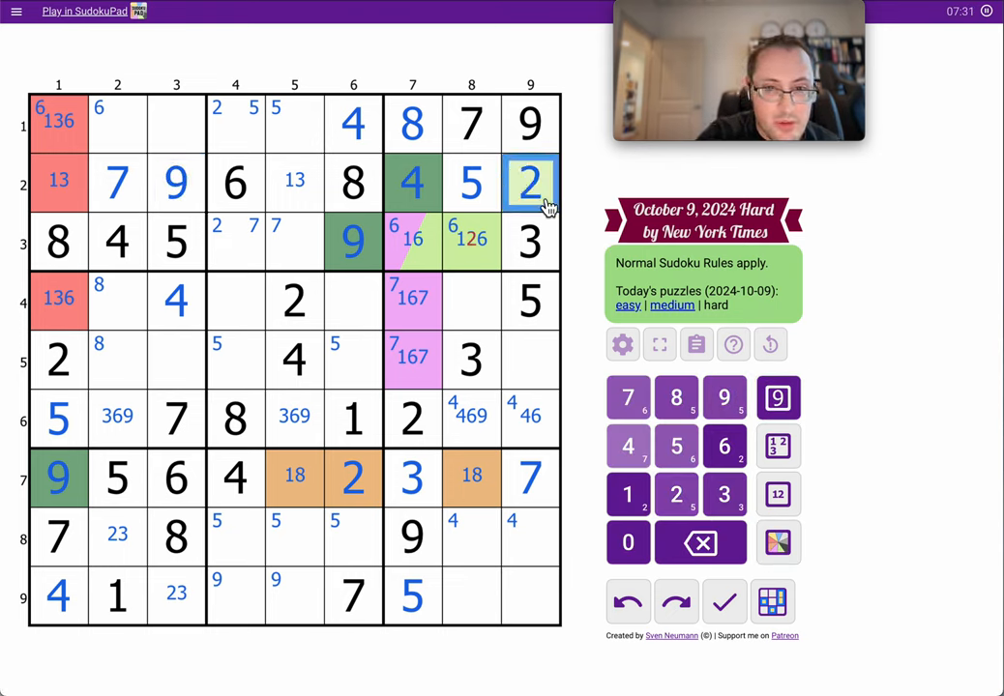
left_click(471, 240)
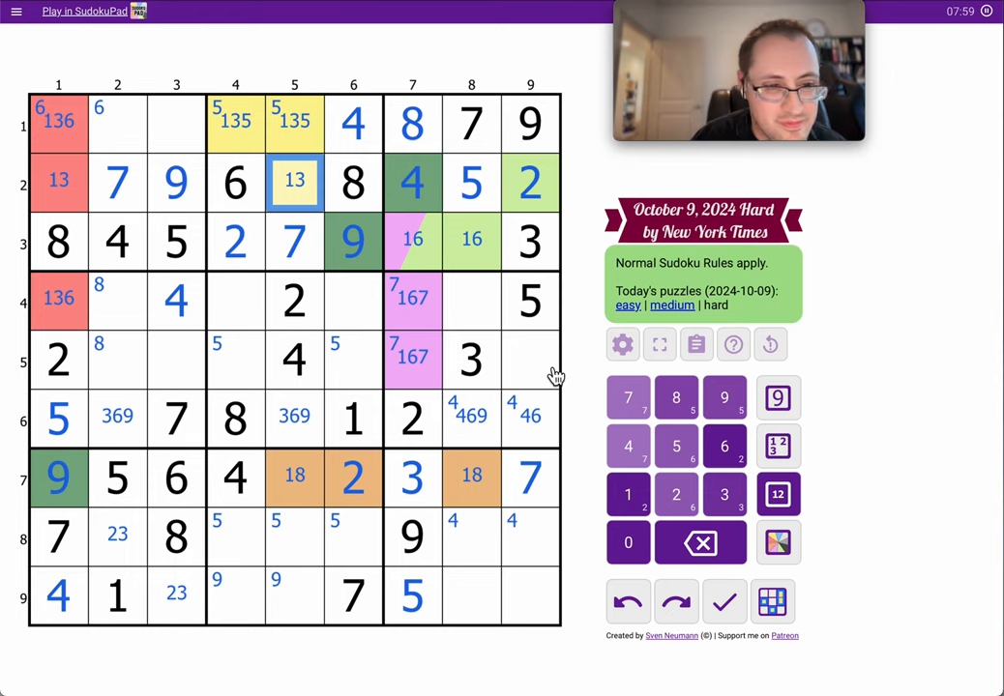
mouse_move(130, 132)
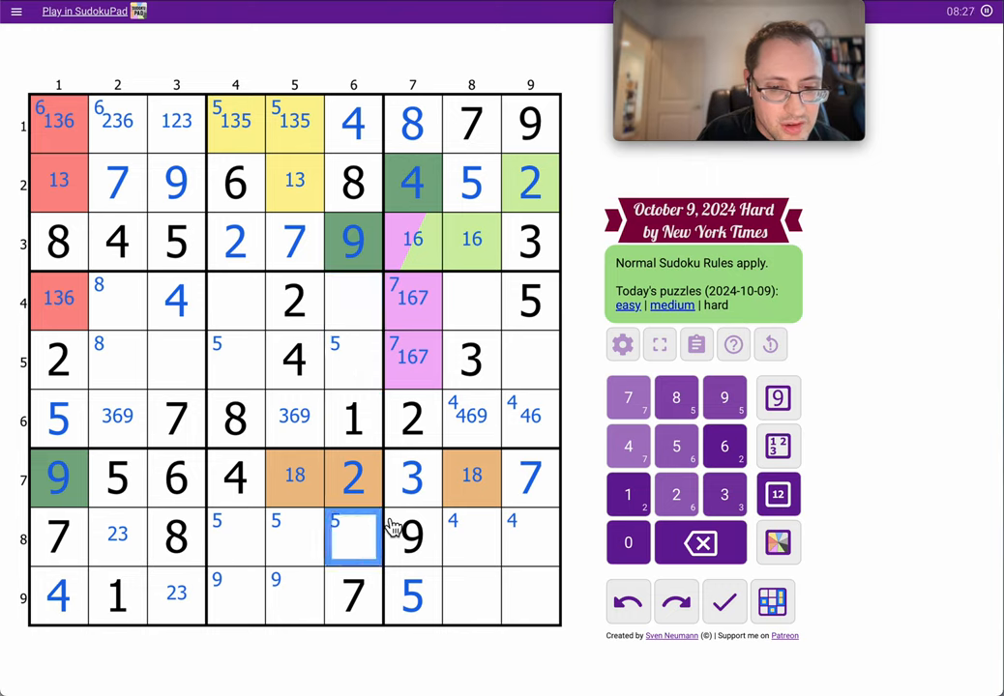
Center-mark candidates in R1C2, R1C3 and column 6's R4, R5, R8, shading those blue.
left_click(778, 494)
type(" 56")
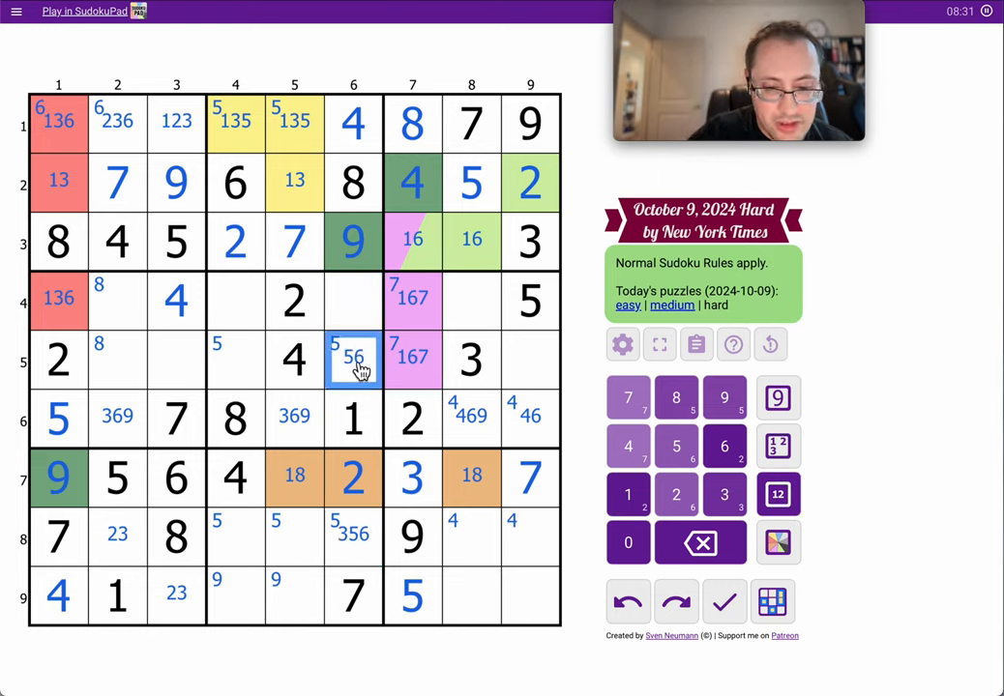
left_click(353, 300)
type("36")
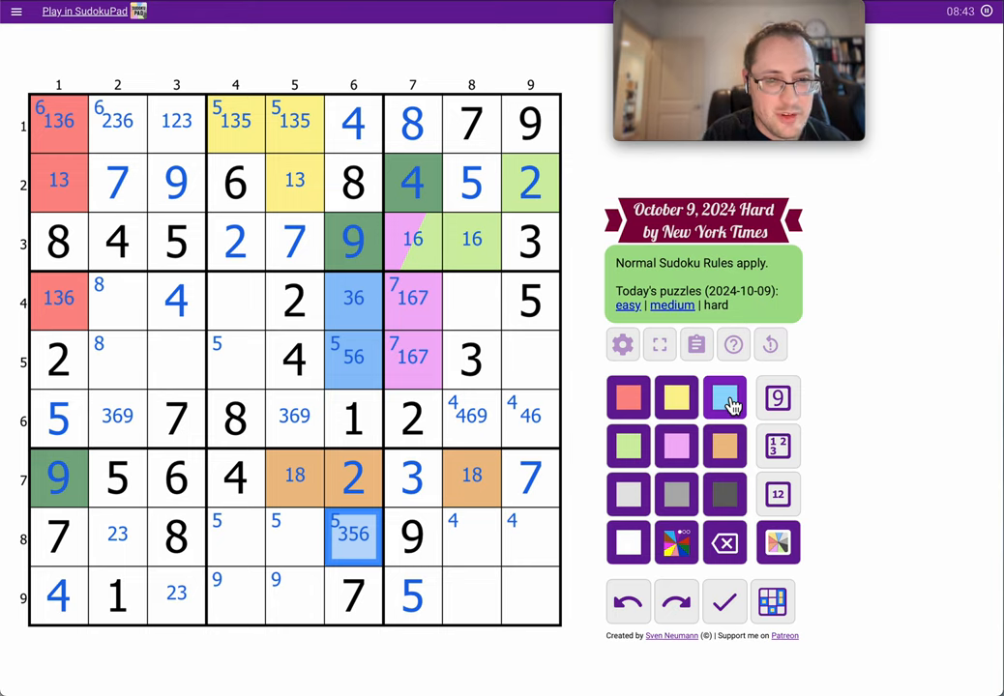
Place 1 in R5C3 and pencil-mark candidates in R4C4, R5C4, R8C4 and R9C4.
left_click(175, 359)
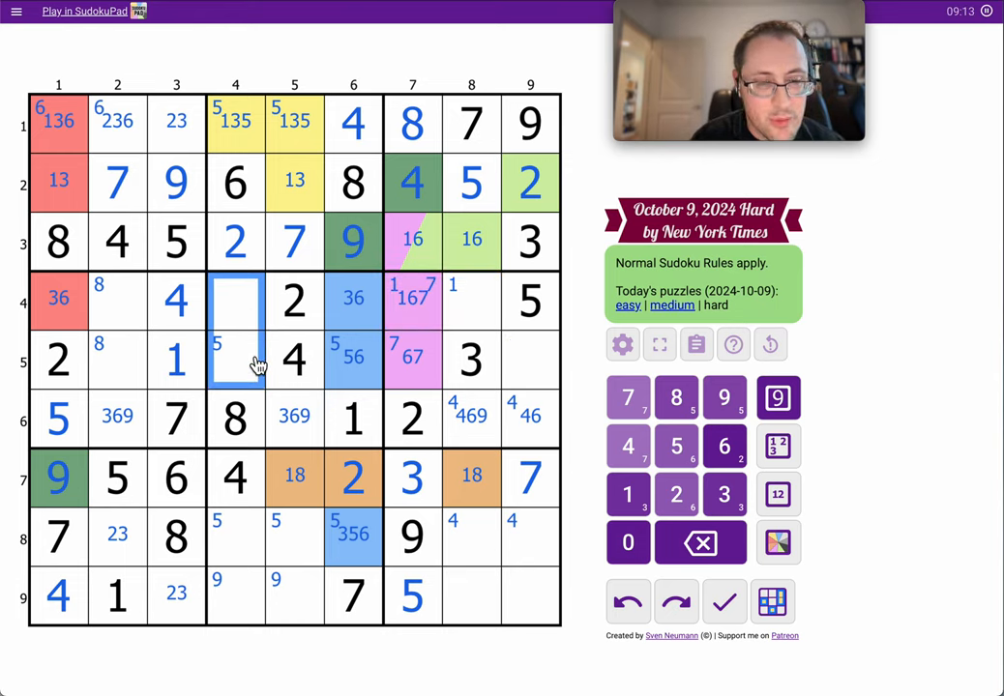
left_click(778, 494)
type(" 35")
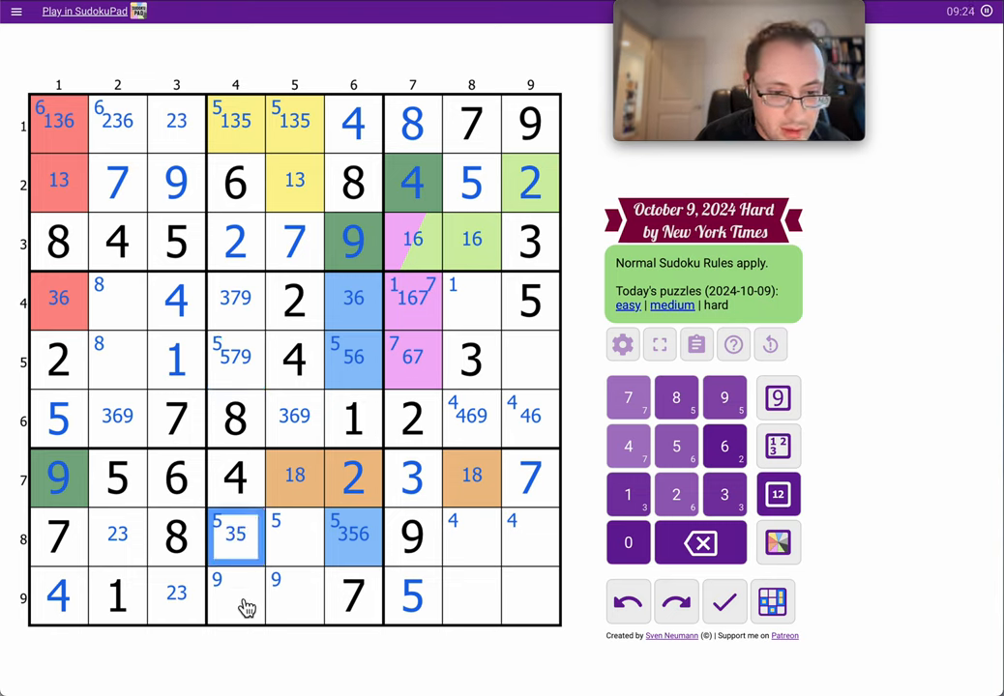
left_click(235, 594)
type(" 39")
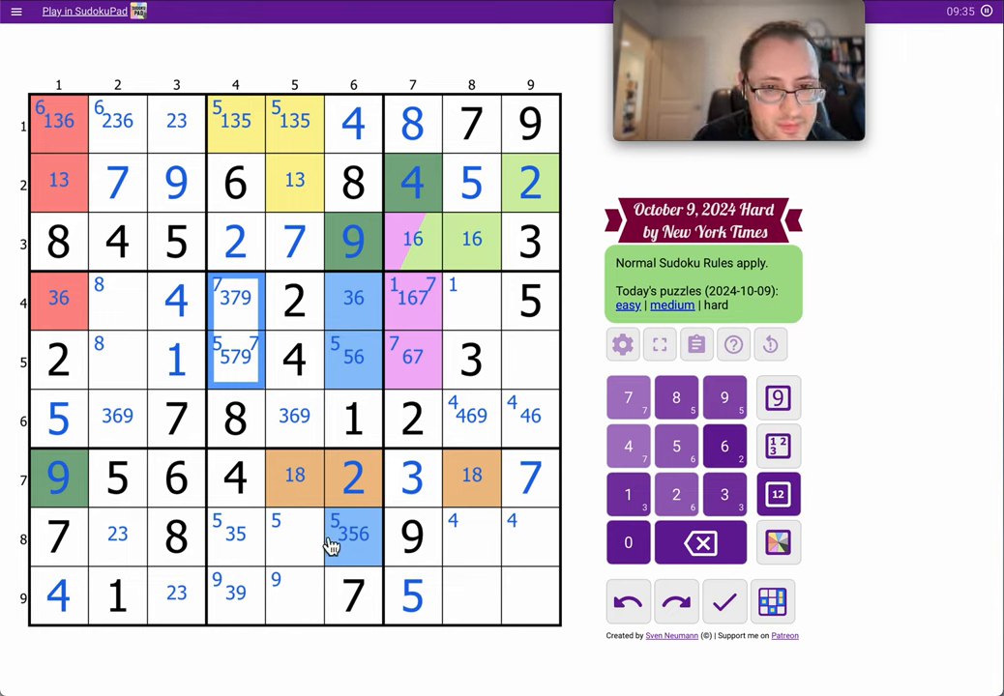
mouse_move(556, 611)
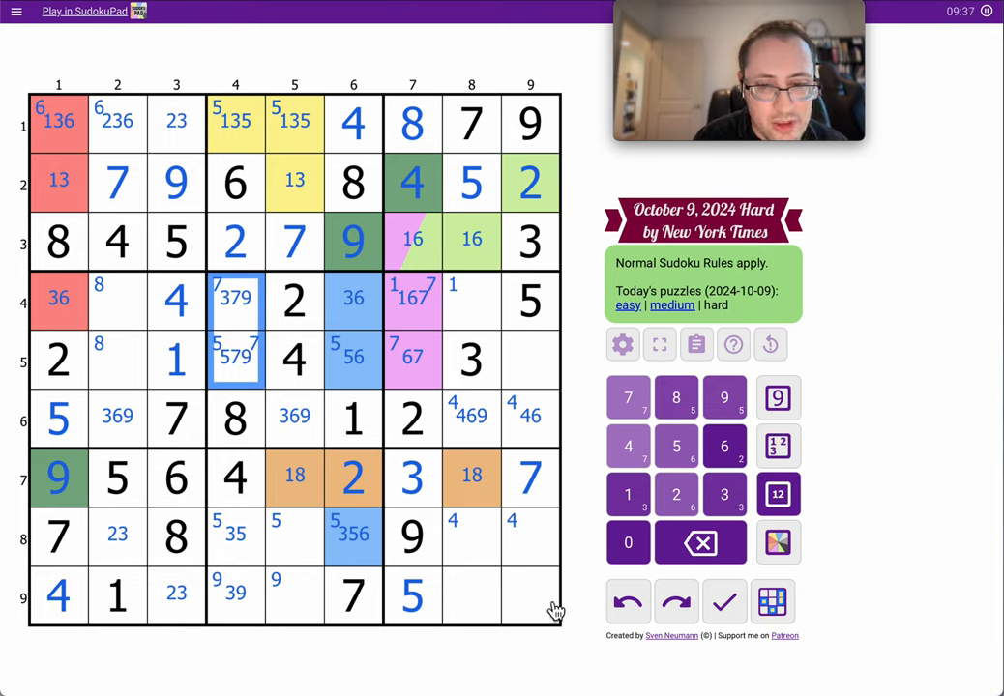
mouse_move(540, 356)
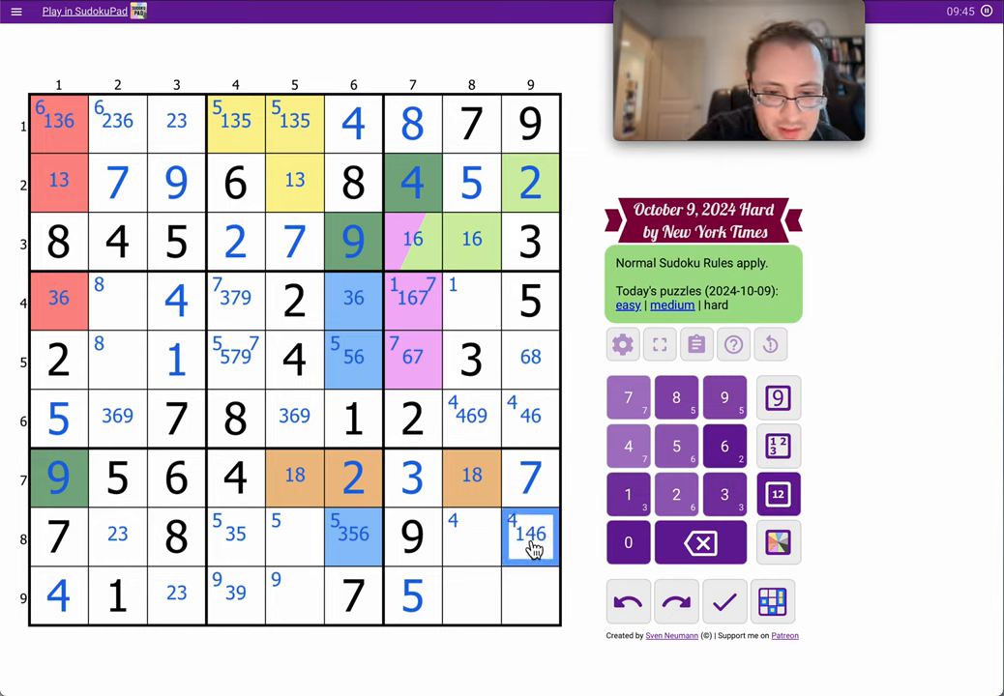
Enter 8, 4, 1, 6 in column 9, plus 1s and 8s in rows 7, 1, 2 and 4.
left_click(530, 594)
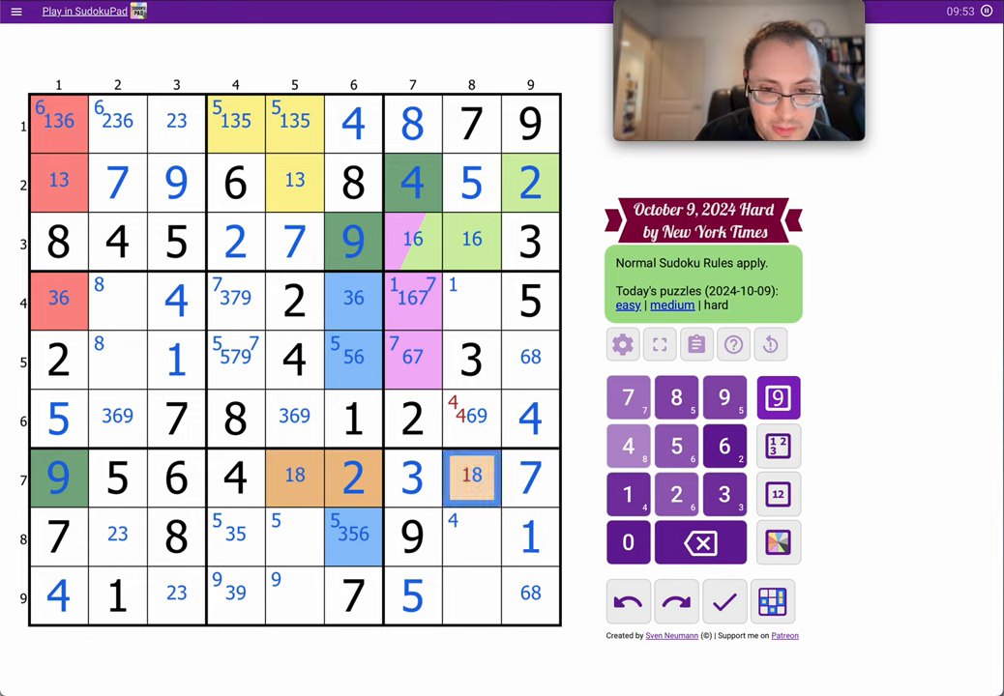
left_click(676, 398)
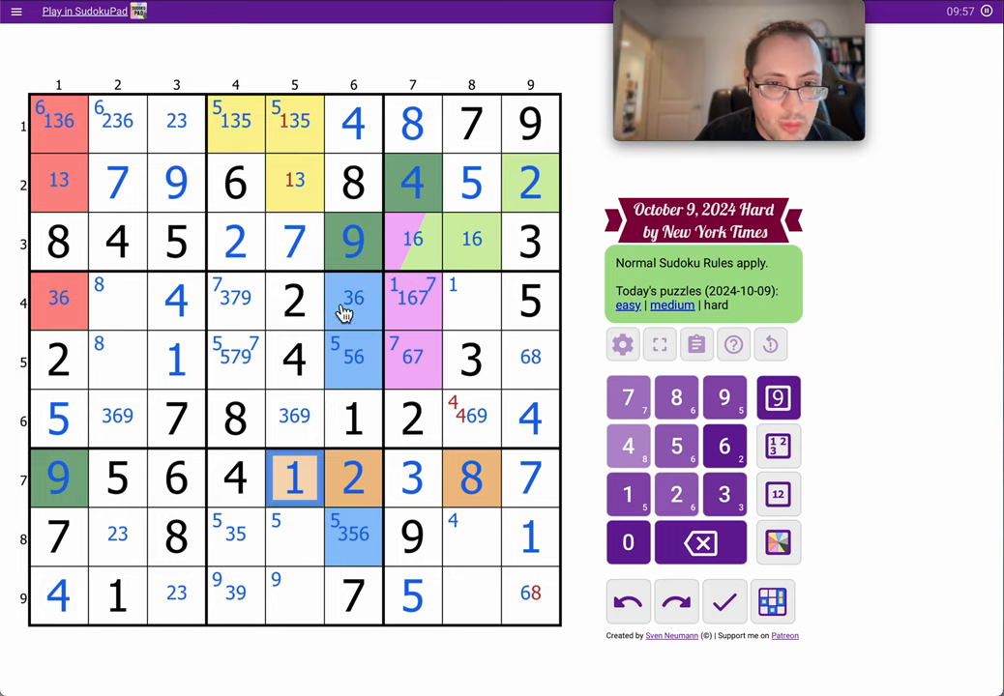
left_click(295, 124)
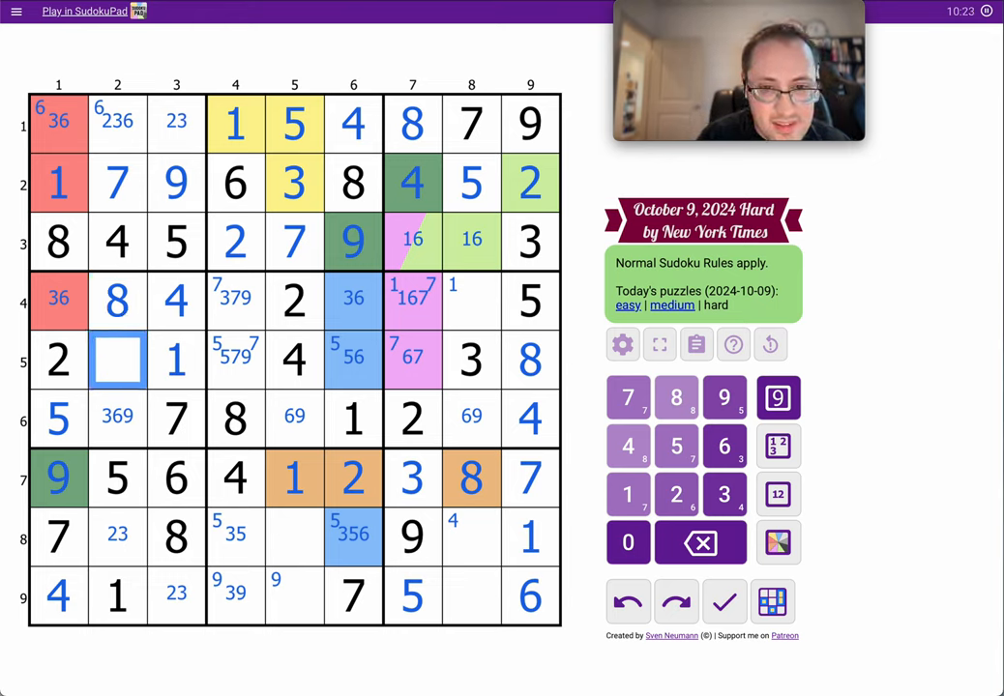
Resolve column 8 with 4 and 2, then fill the middle rows' remaining digits.
left_click(471, 299)
type(" 169")
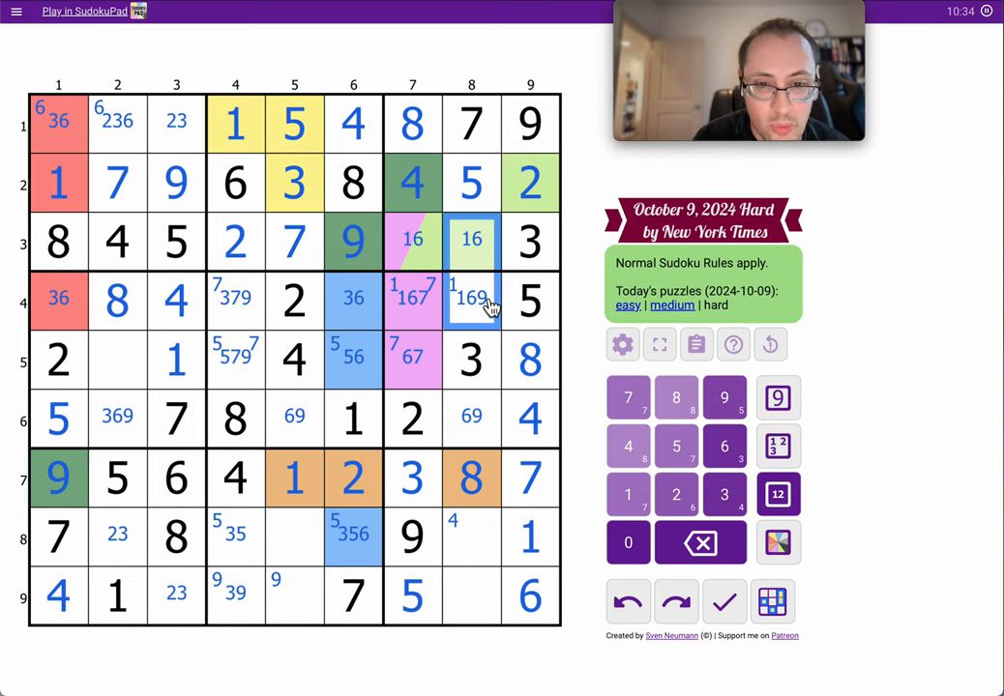
left_click(471, 417)
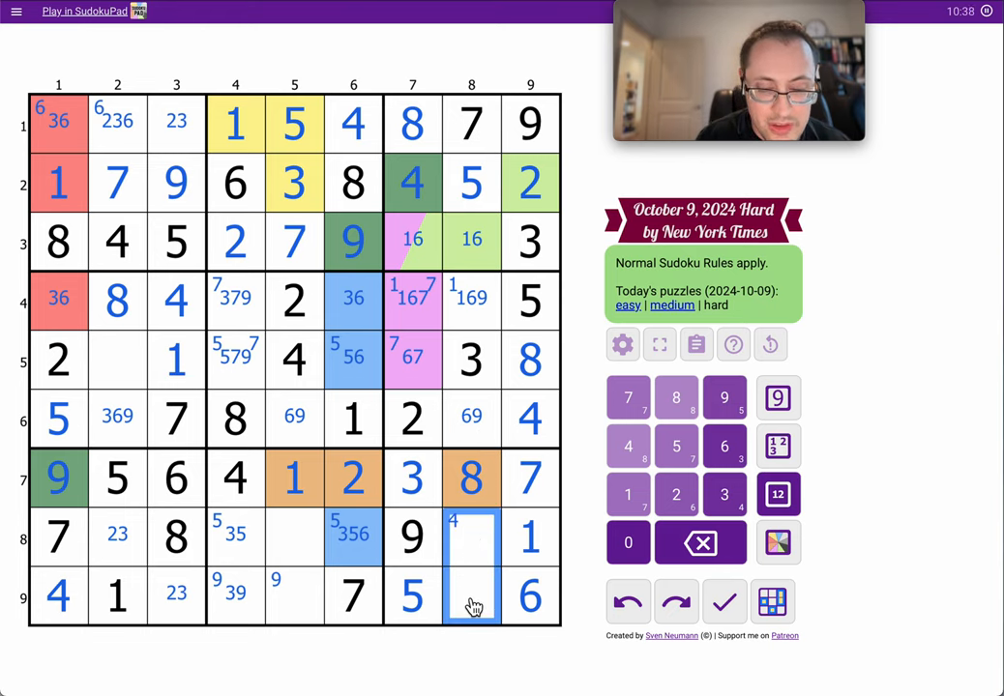
left_click(471, 595)
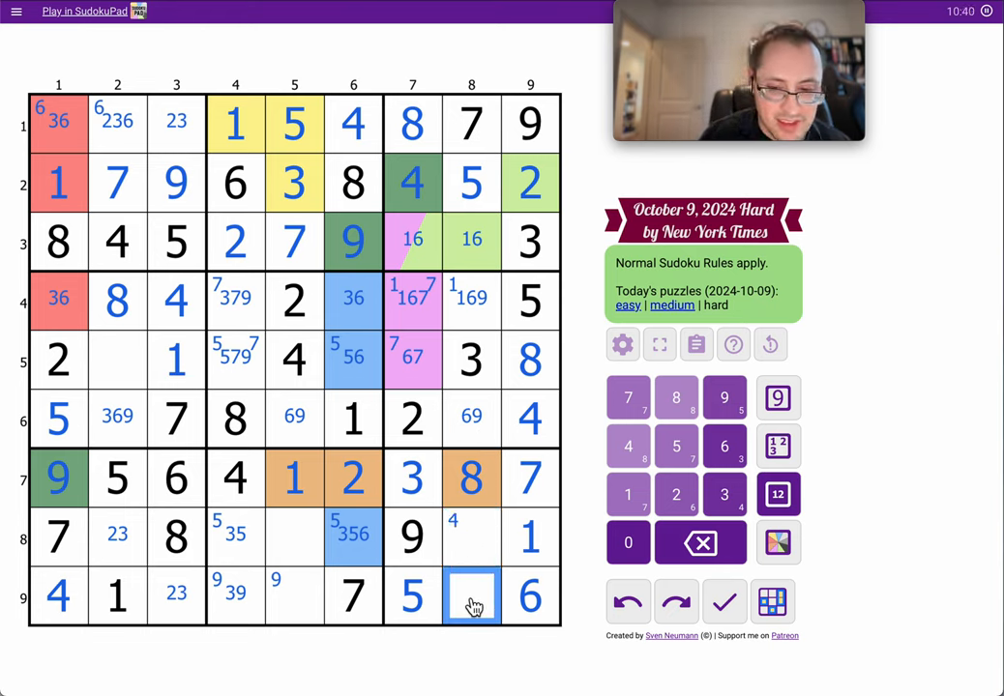
left_click(676, 494)
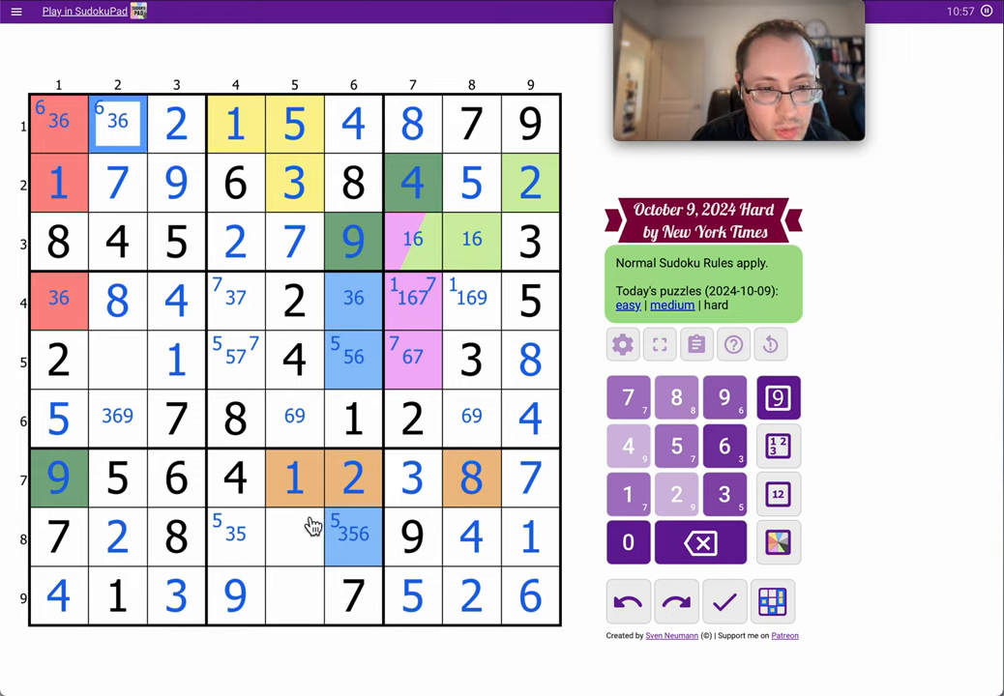
left_click(294, 538)
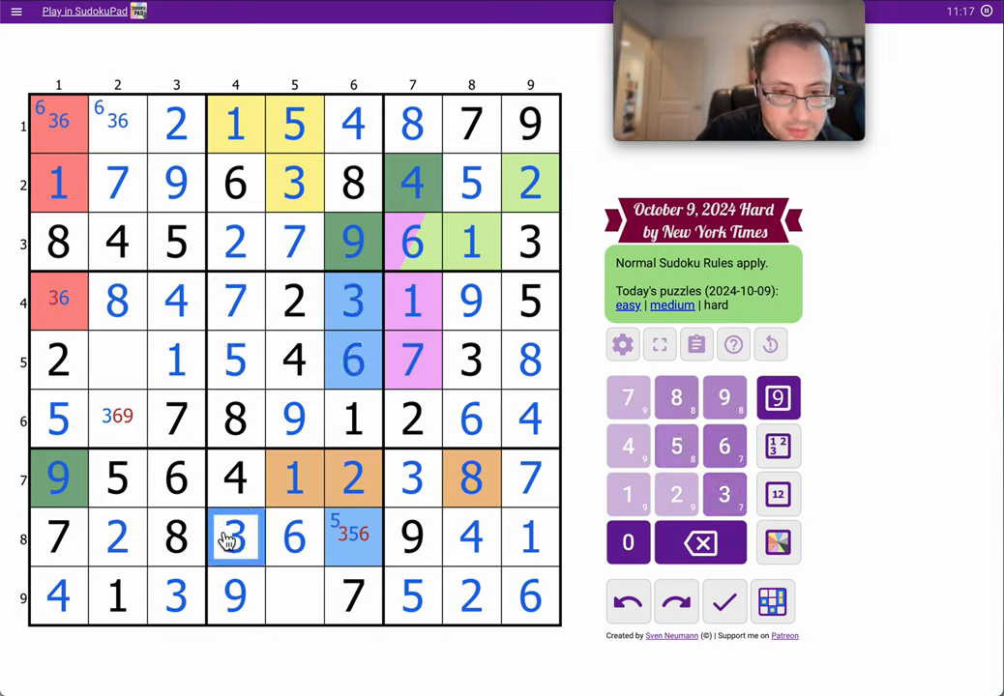
left_click(676, 445)
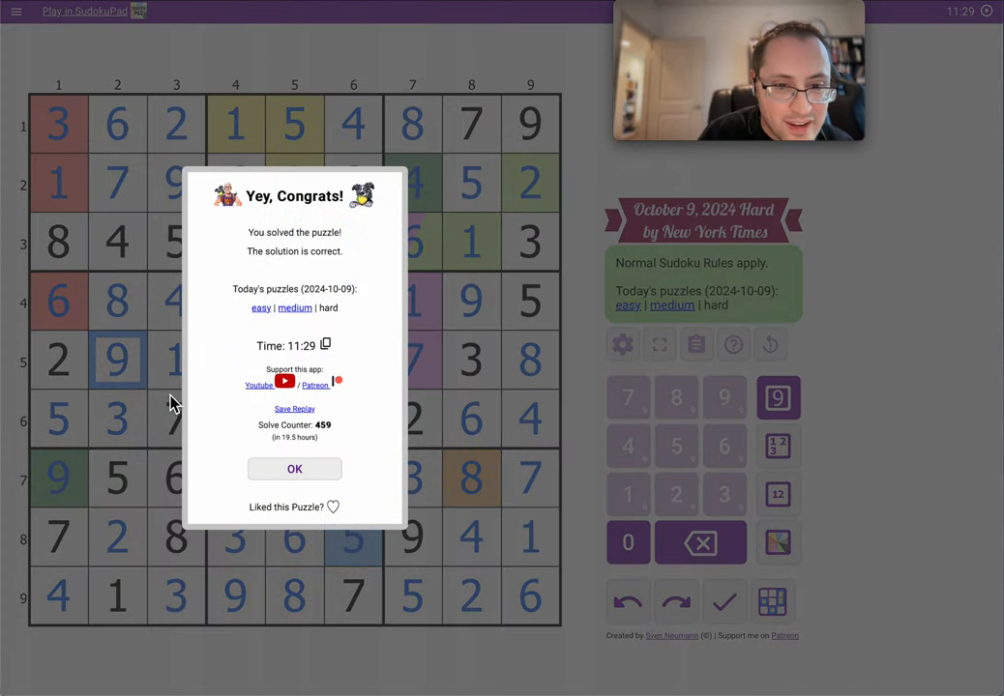
Like the solved puzzle with the heart and dismiss the Congrats dialog with OK.
left_click(333, 507)
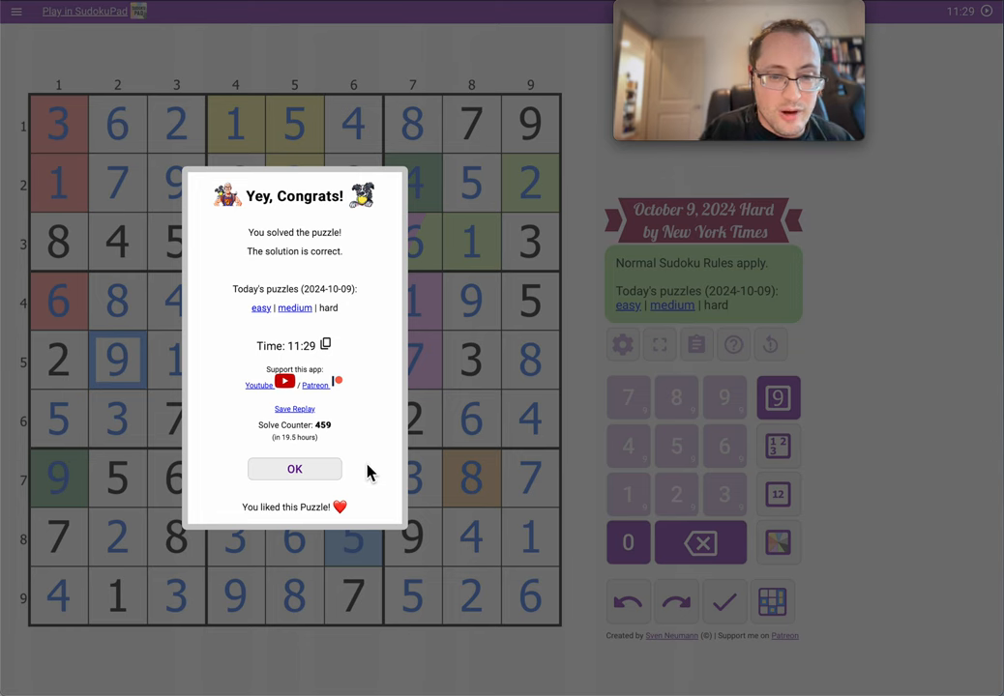
left_click(295, 469)
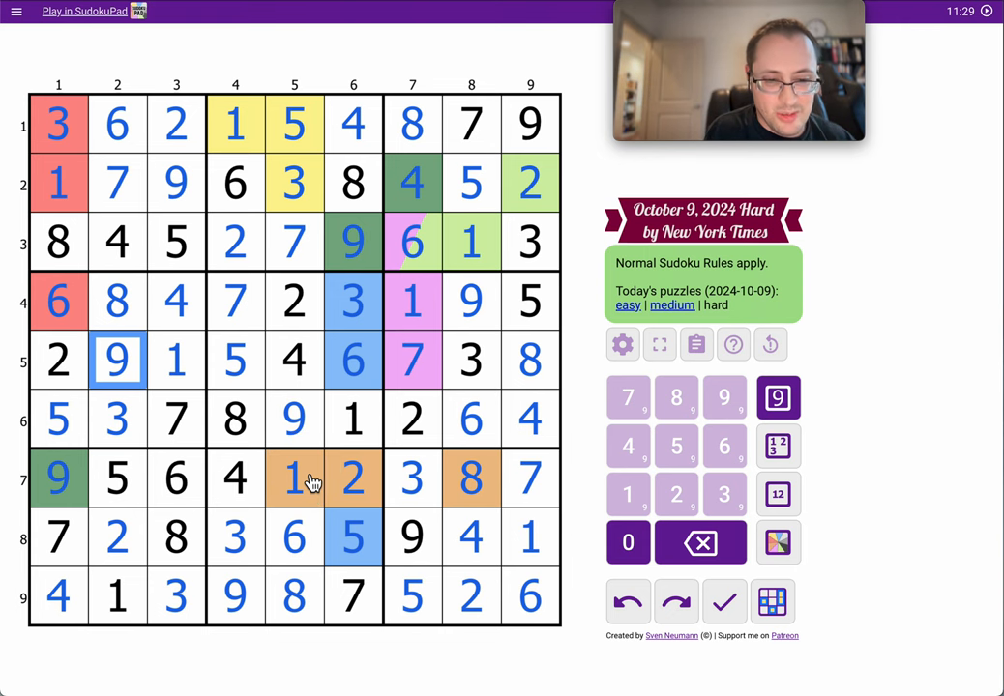